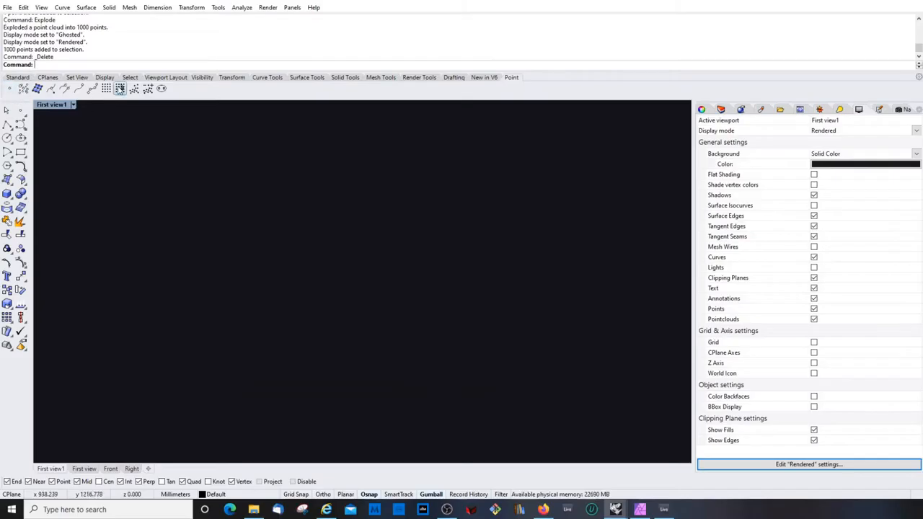
mouse_move(120, 88)
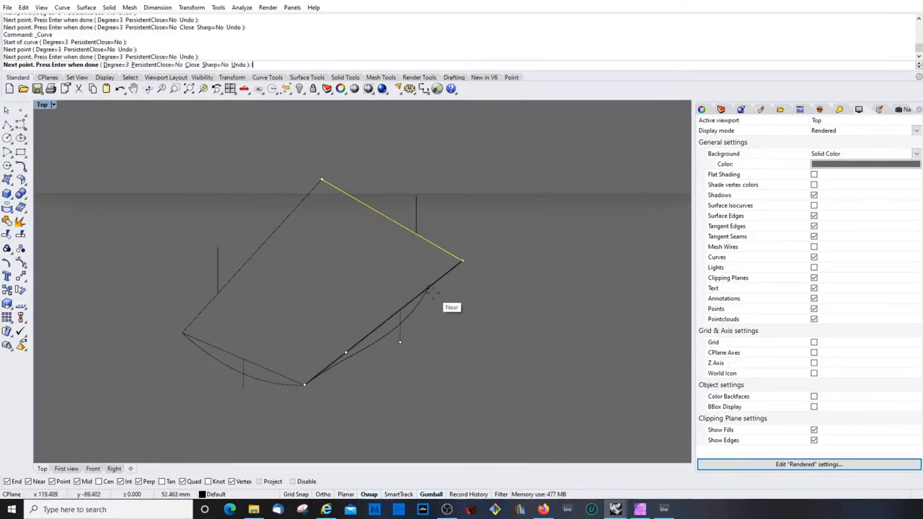
Finish drawing an open boundary curve in the Top view.
key("Enter")
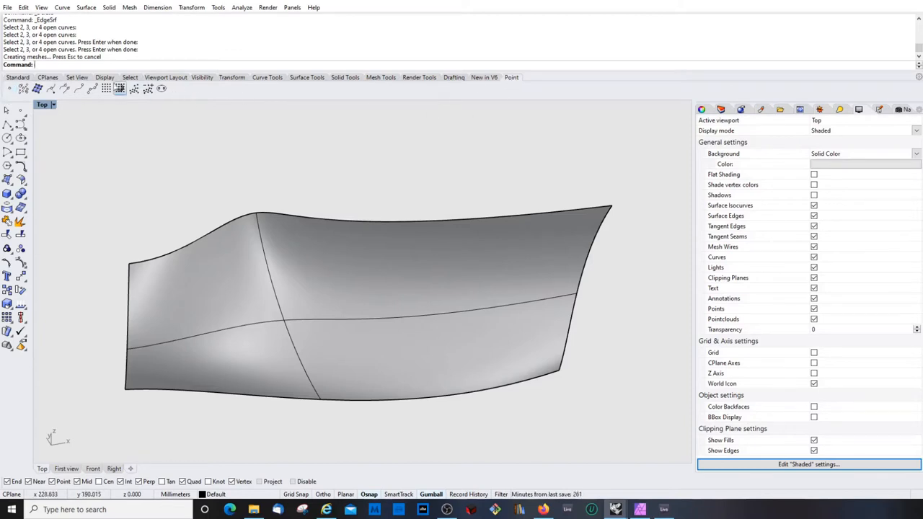
mouse_move(119, 88)
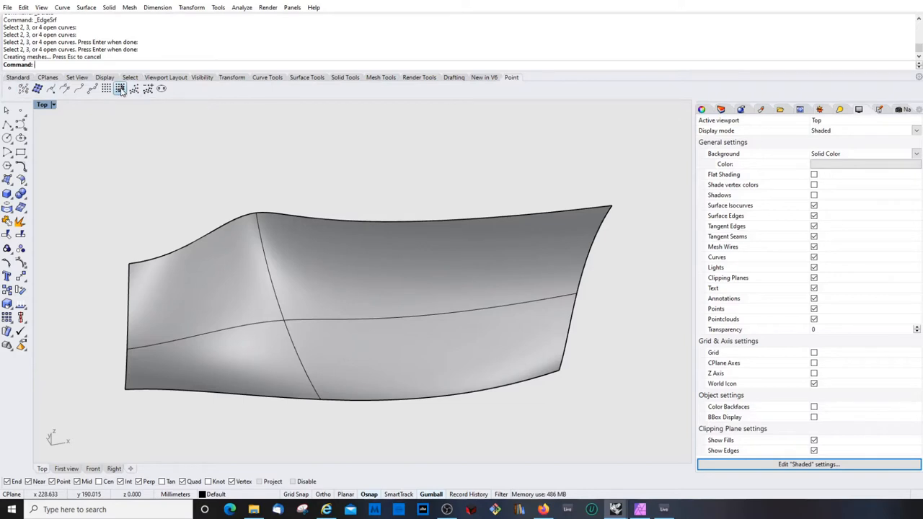
mouse_move(120, 88)
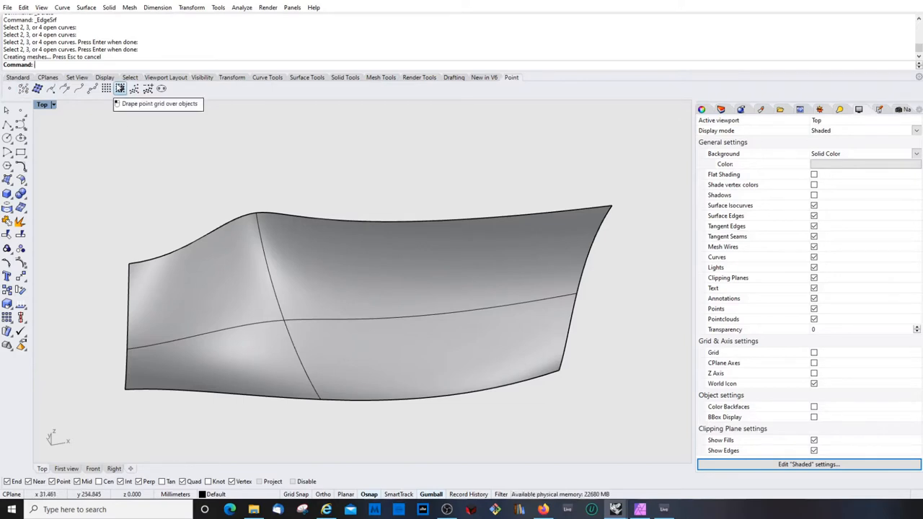
Restore the First named view and start draping a point grid over objects.
left_click(42, 105)
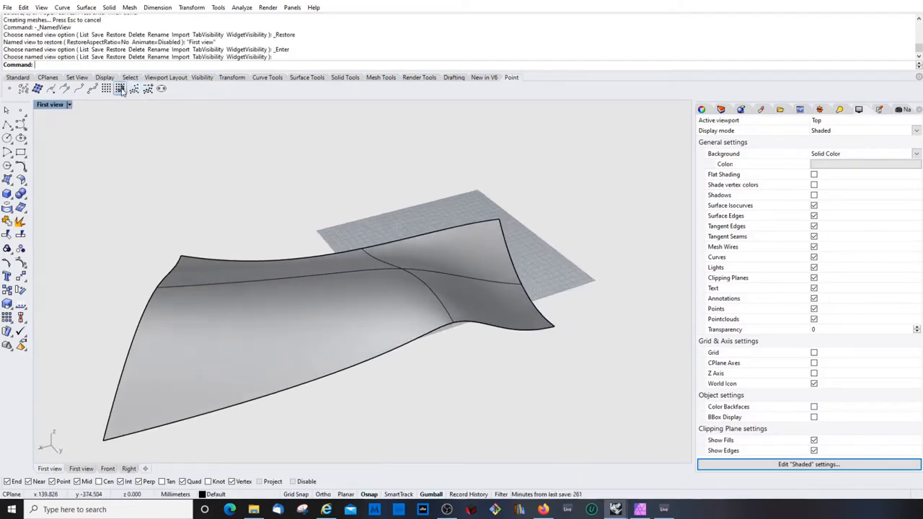
left_click(121, 88)
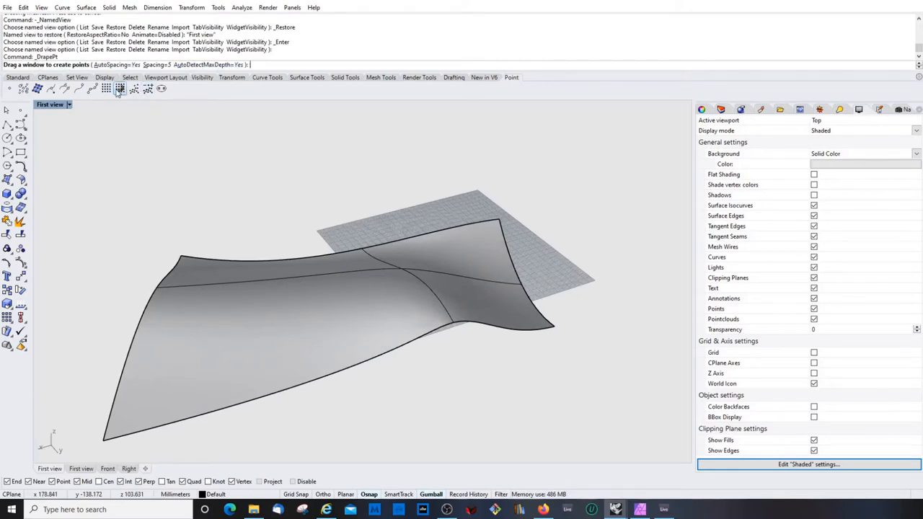
mouse_move(120, 88)
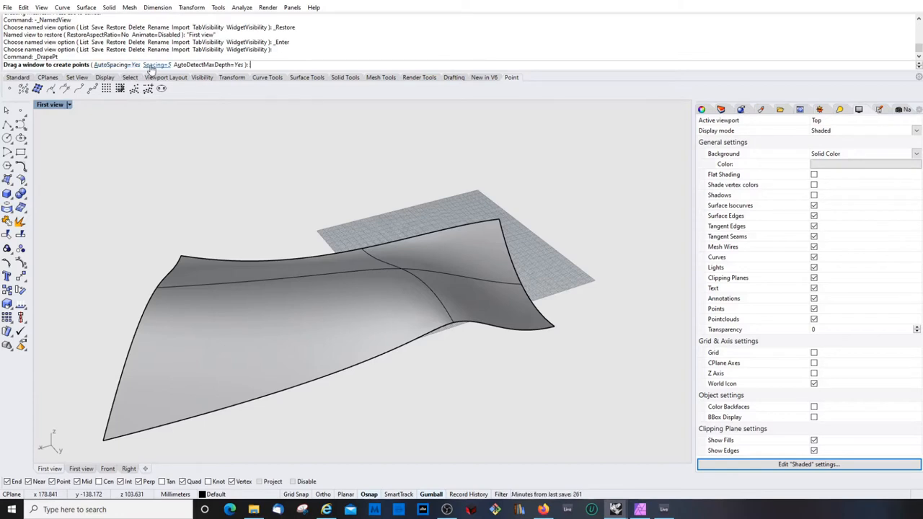
mouse_move(162, 65)
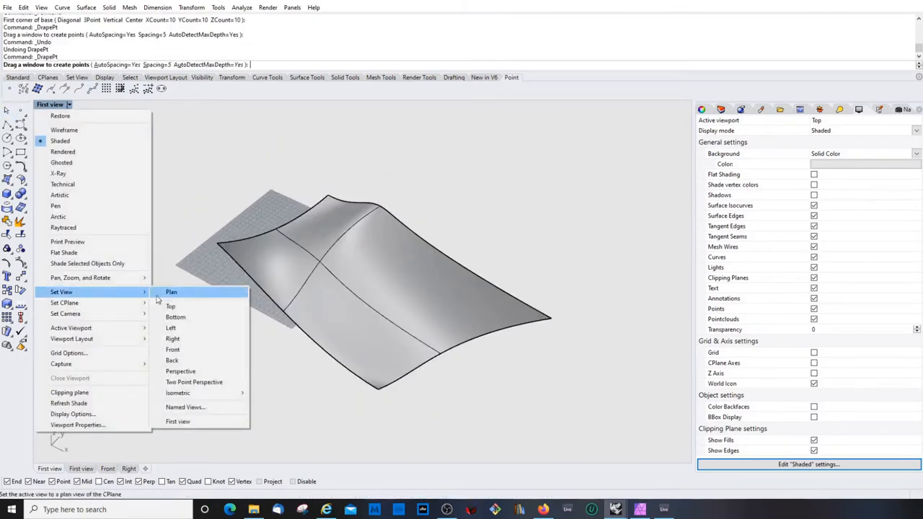
Drape points over the surface from Top view, then orbit Perspective to inspect them.
left_click(171, 306)
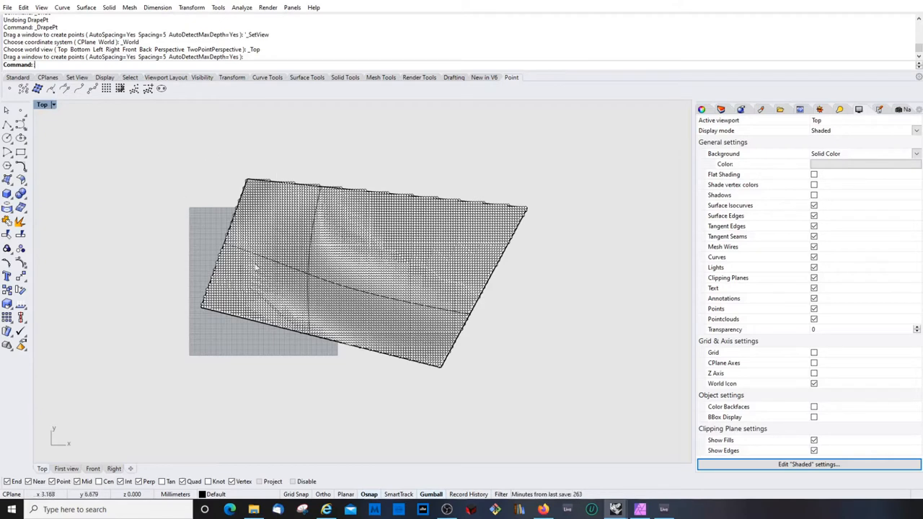
mouse_move(272, 185)
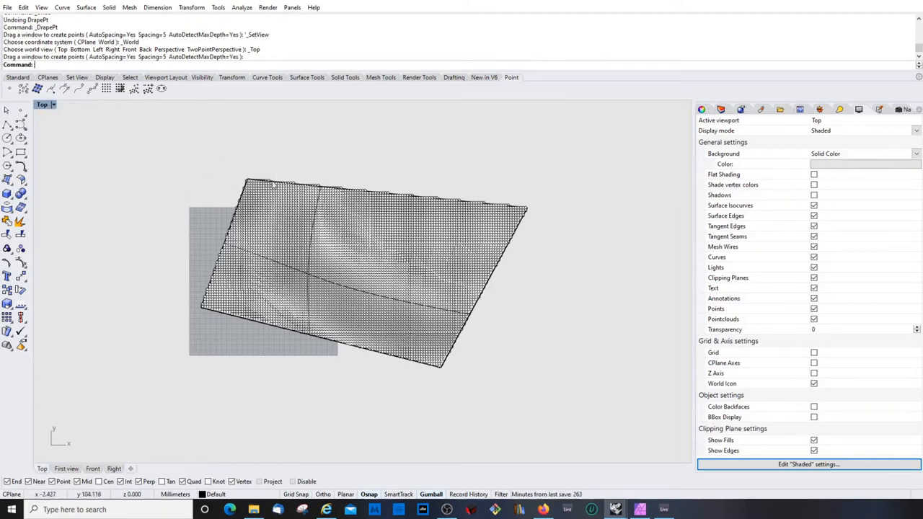
mouse_move(572, 316)
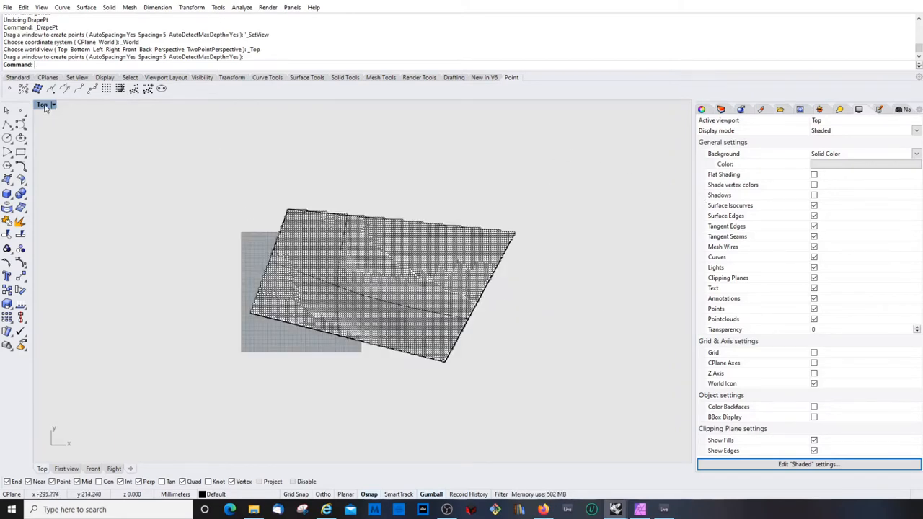
left_click(46, 105)
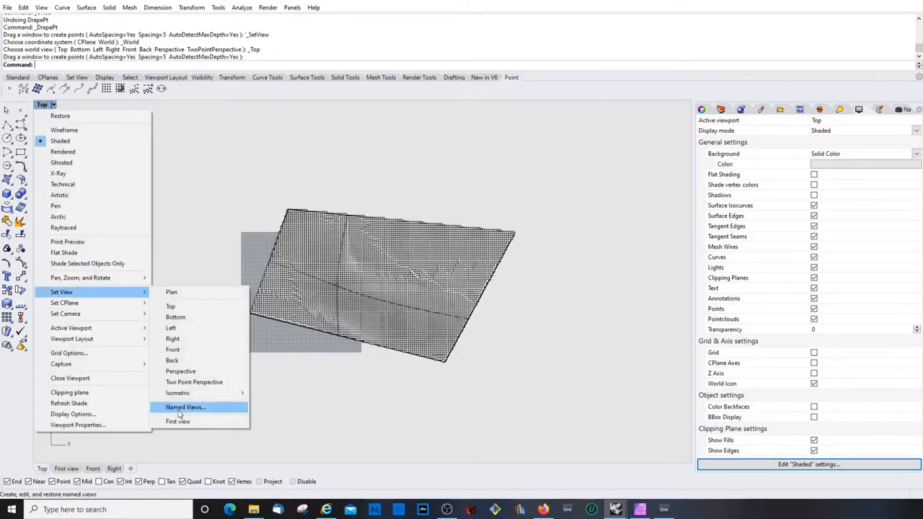
left_click(180, 372)
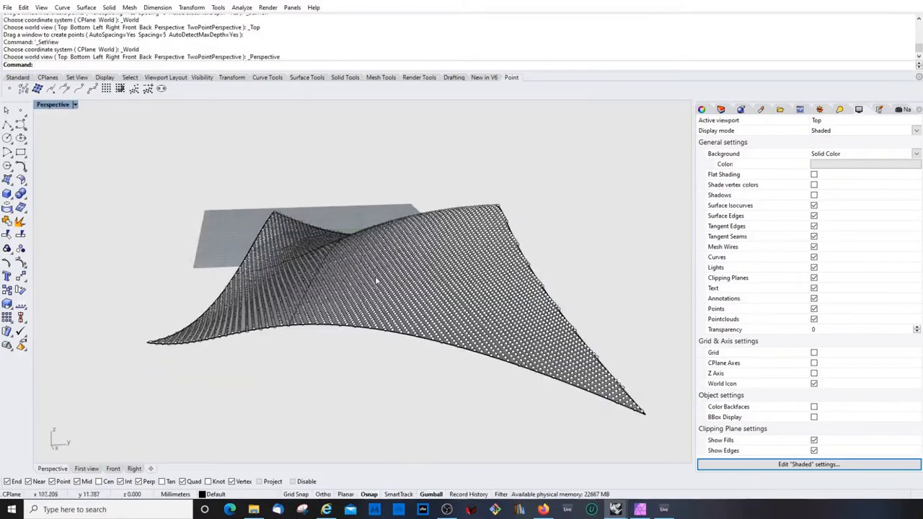
left_click_drag(375, 281, 530, 337)
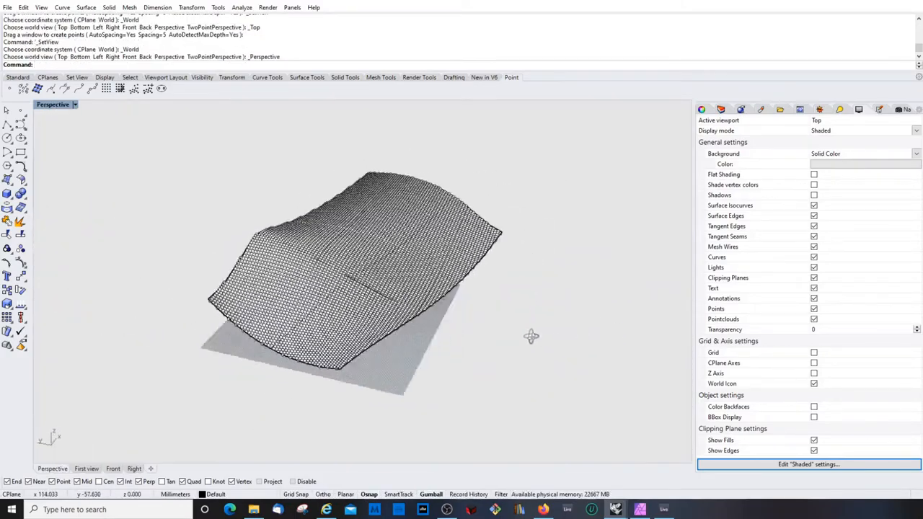
left_click_drag(532, 337, 288, 296)
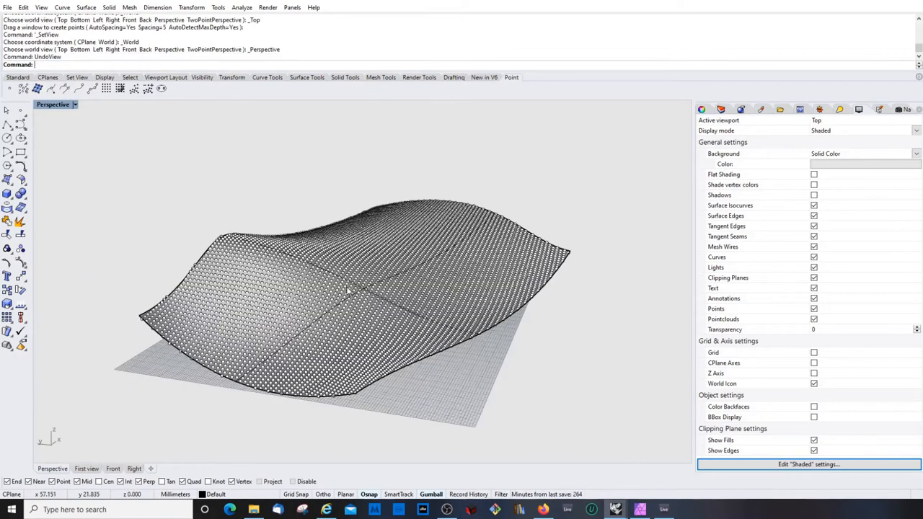
mouse_move(348, 335)
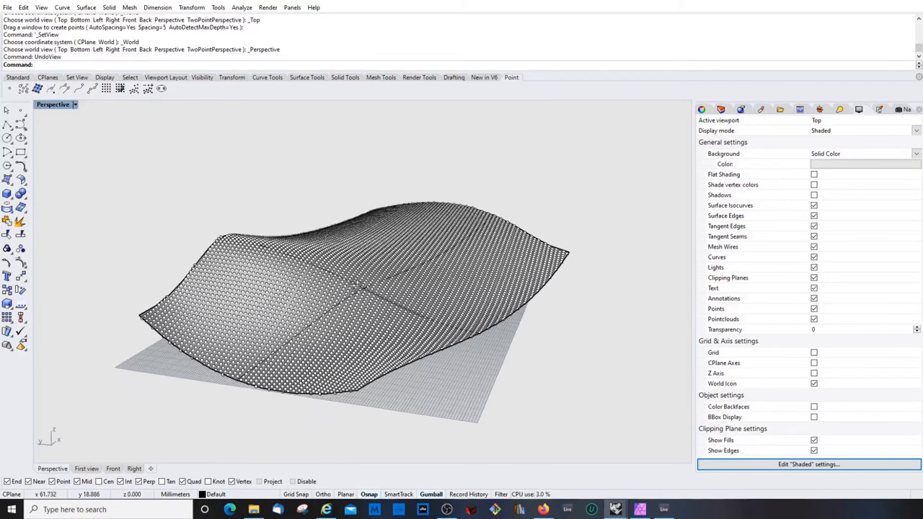
key("ctrl+z")
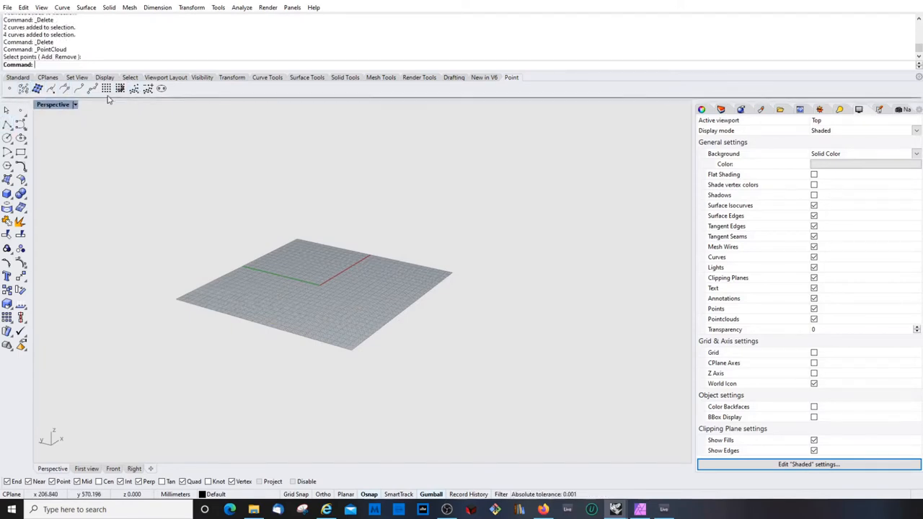
mouse_move(106, 88)
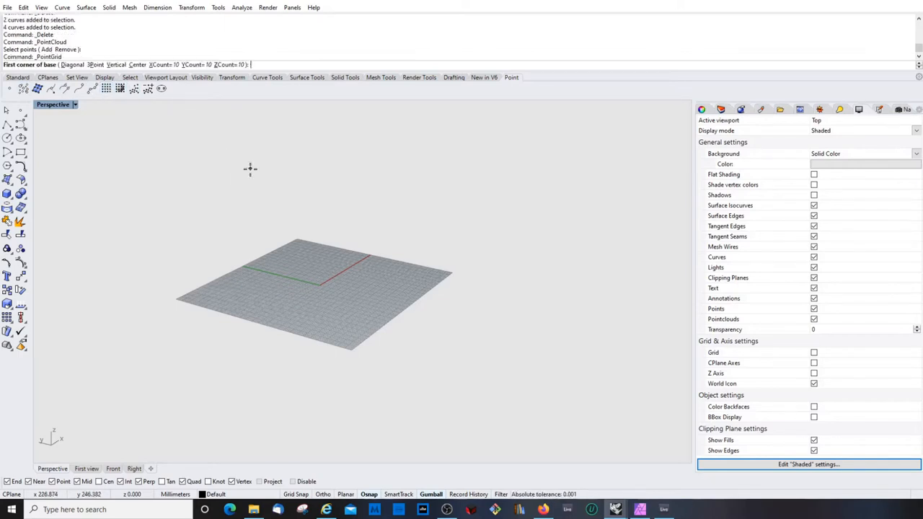
Place a 3D point grid and set the viewport background color to dark.
left_click(248, 305)
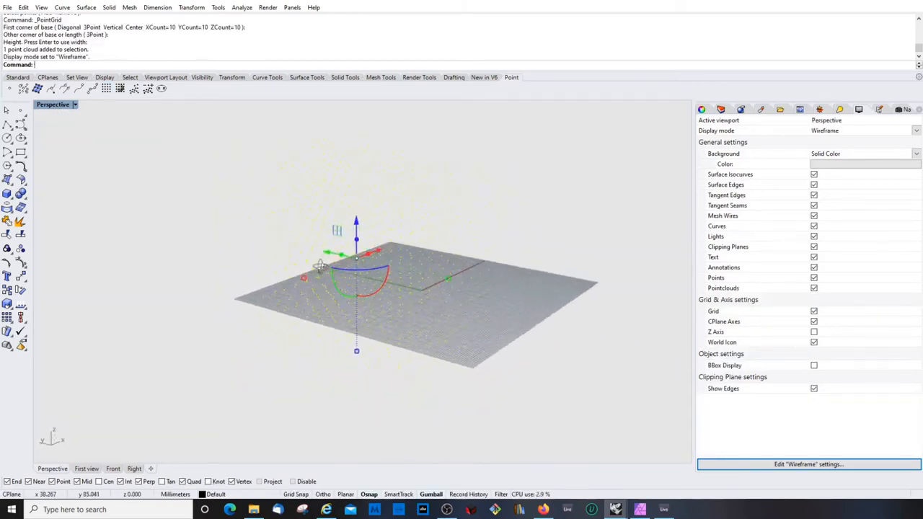
left_click(865, 164)
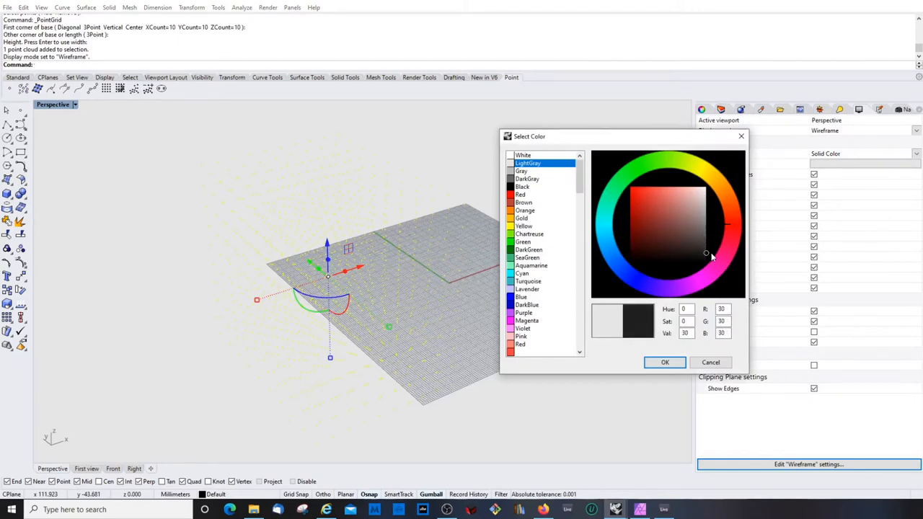
left_click(664, 362)
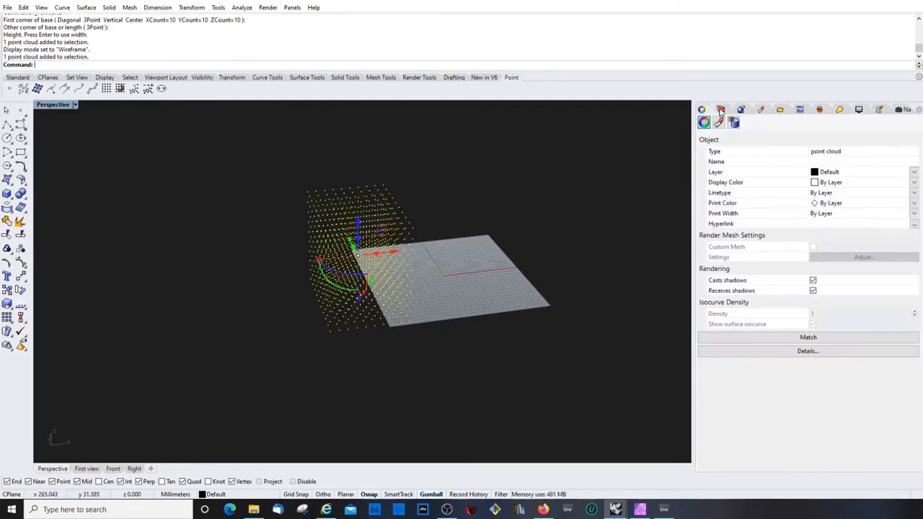
left_click(815, 171)
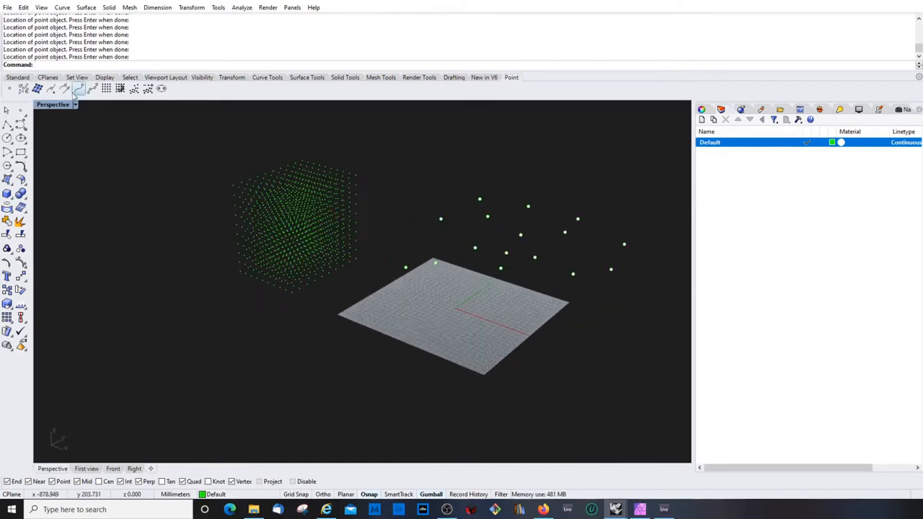
mouse_move(135, 88)
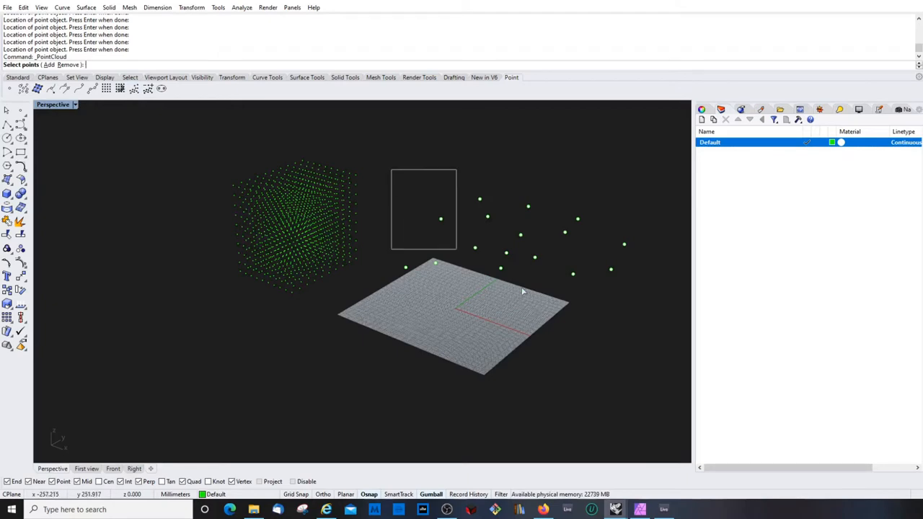
Merge the scattered points into one point cloud and remove a few points from it.
key("Enter")
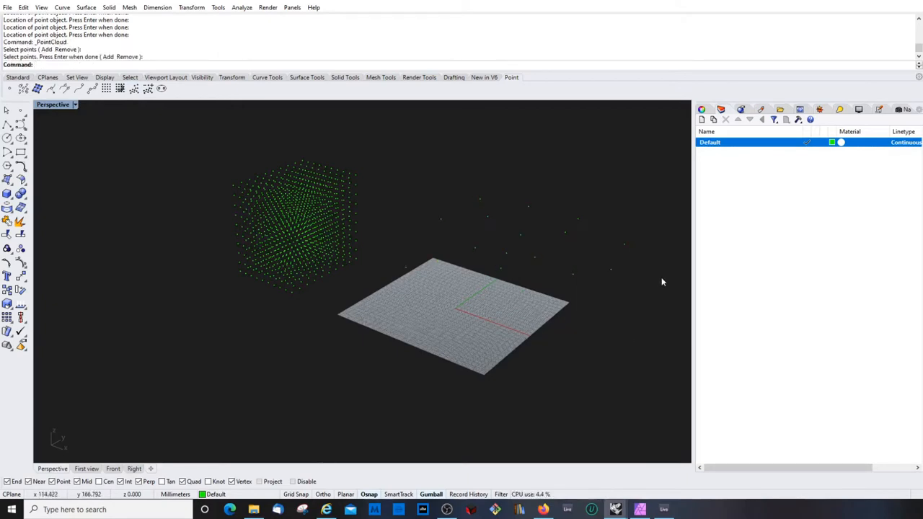
left_click(296, 224)
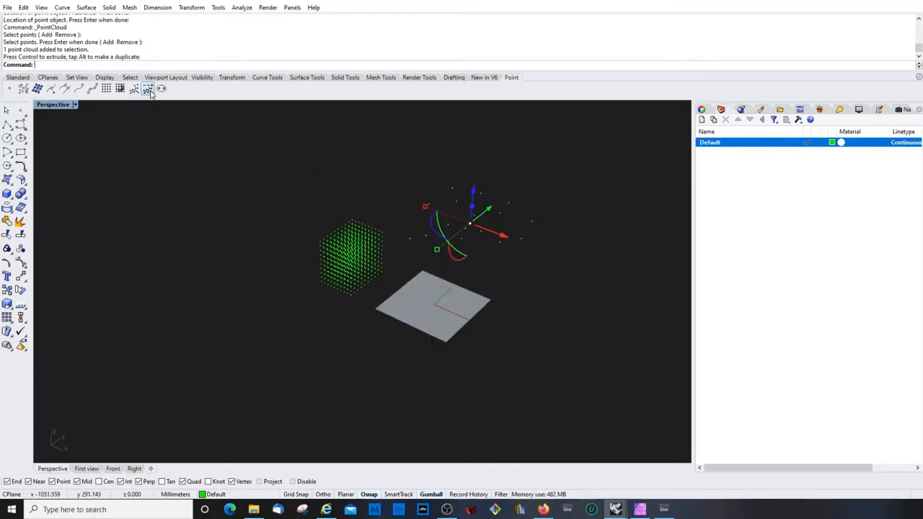
left_click(148, 88)
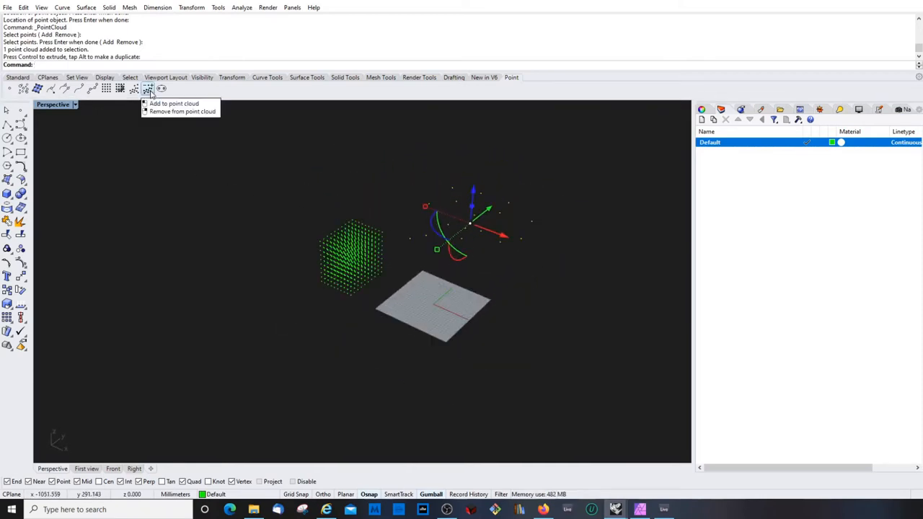
left_click(149, 88)
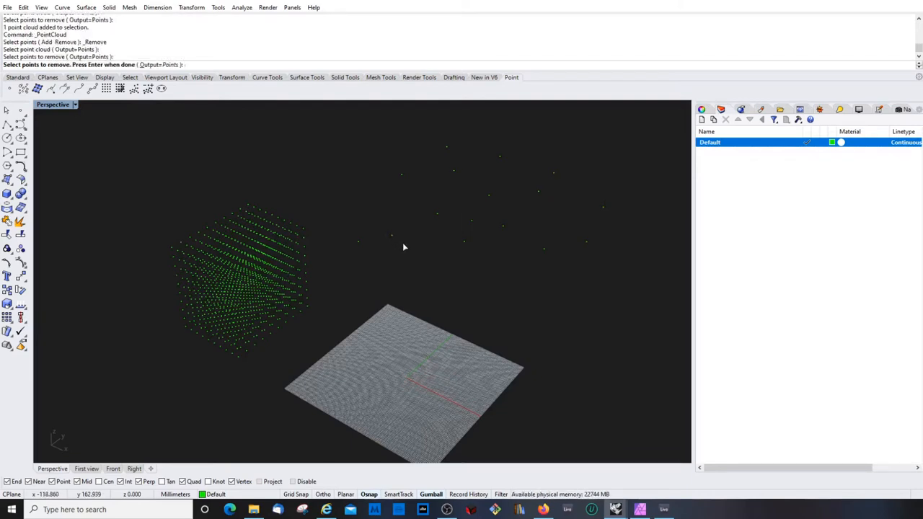
mouse_move(428, 225)
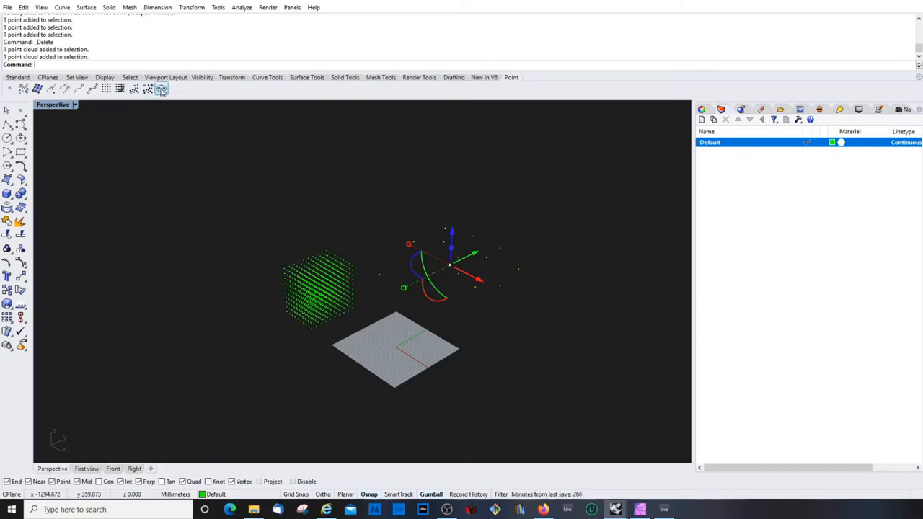
mouse_move(162, 88)
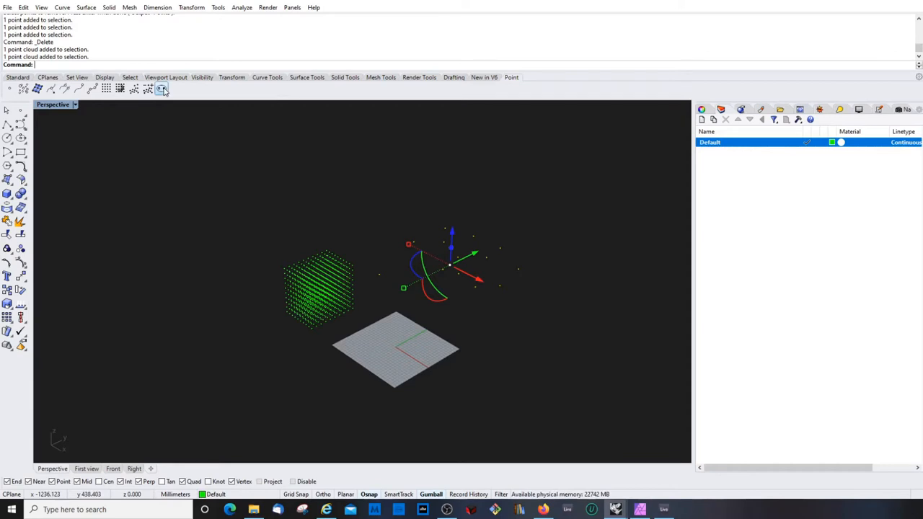
mouse_move(20, 138)
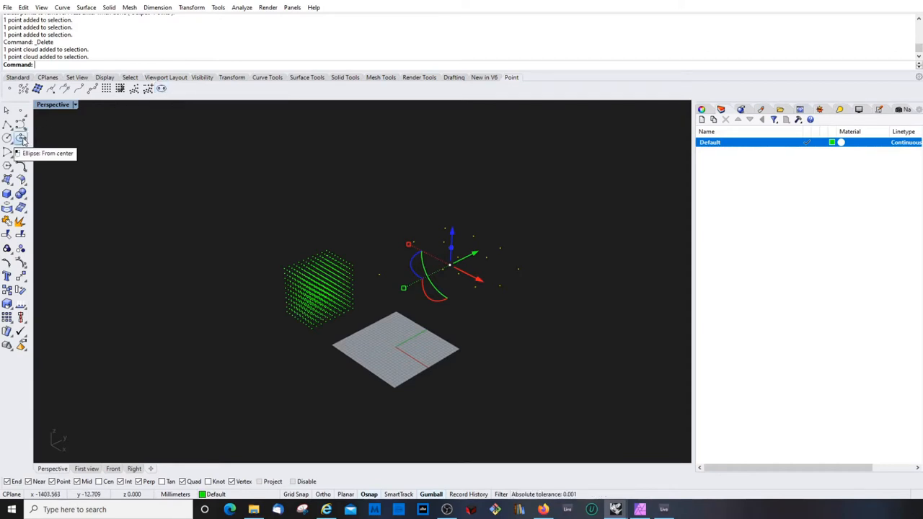
left_click(445, 245)
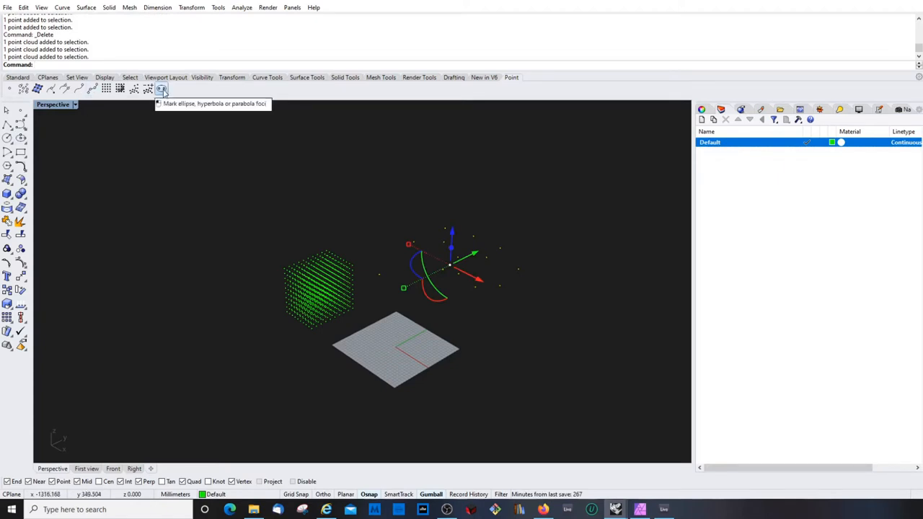
mouse_move(153, 96)
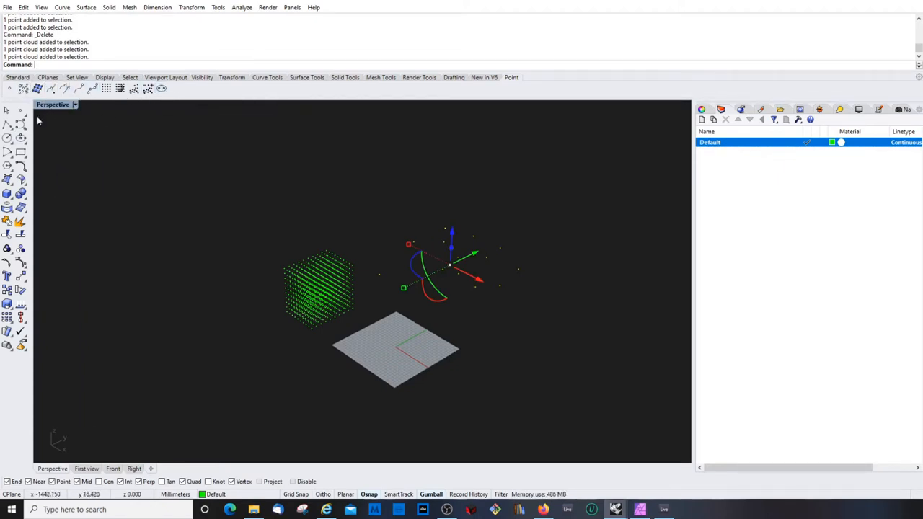
mouse_move(161, 88)
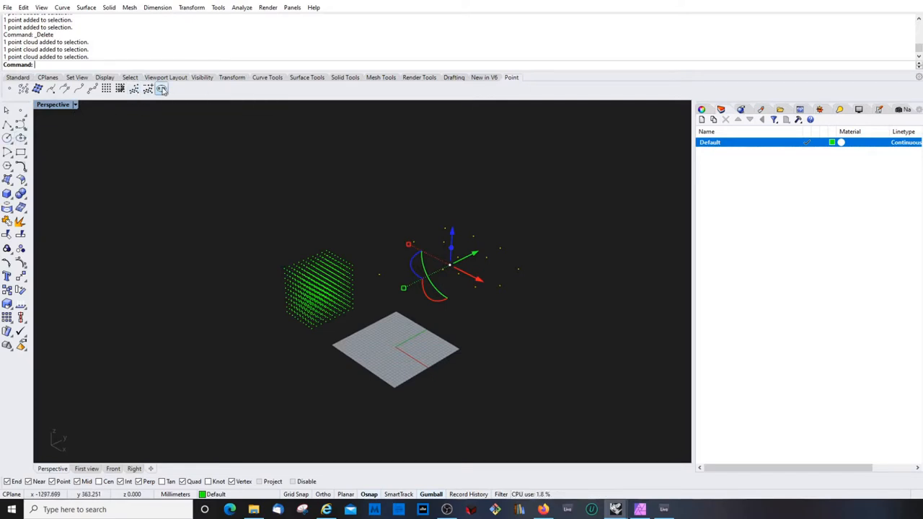
Mark the ellipse foci from the Point toolbar.
left_click(161, 88)
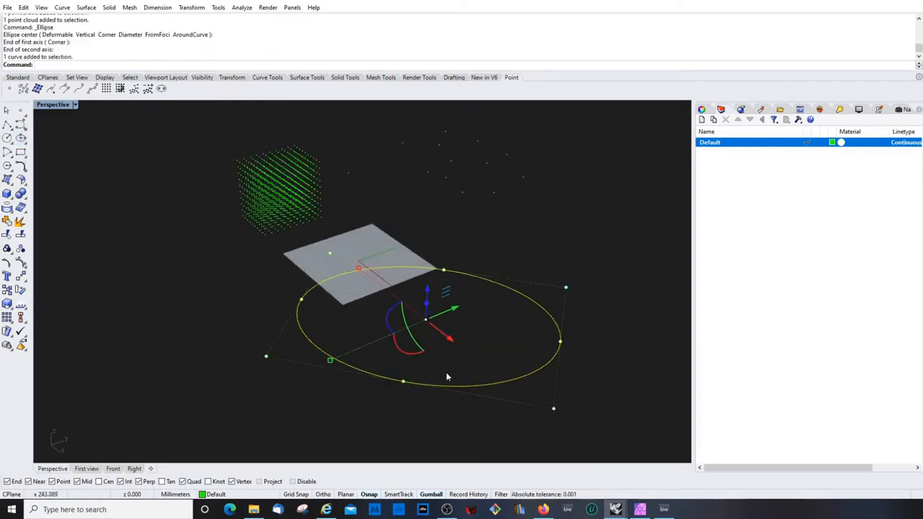
mouse_move(374, 295)
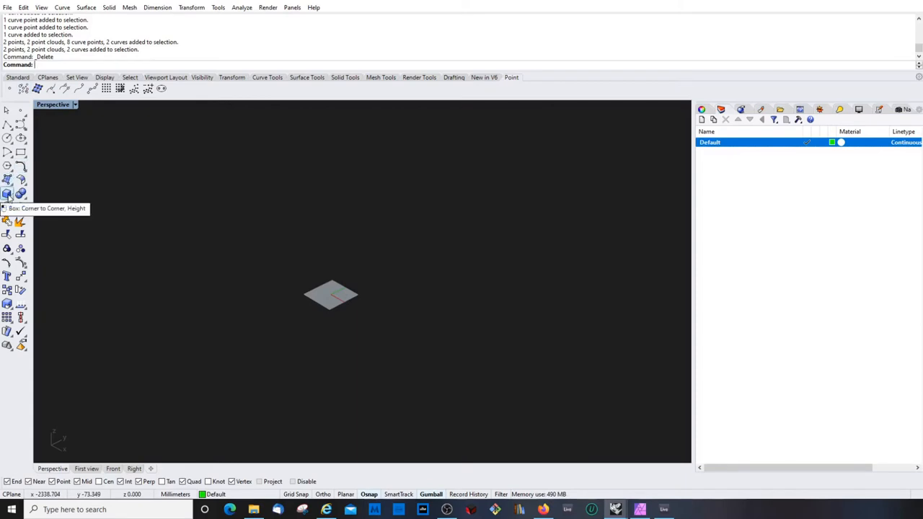
Draw a corner-to-corner box and delete the leftover objects.
left_click(10, 193)
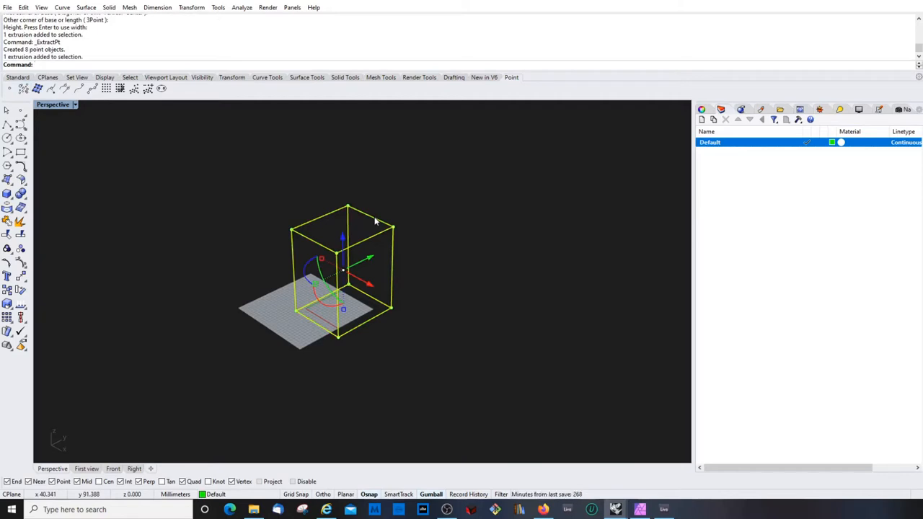
mouse_move(386, 224)
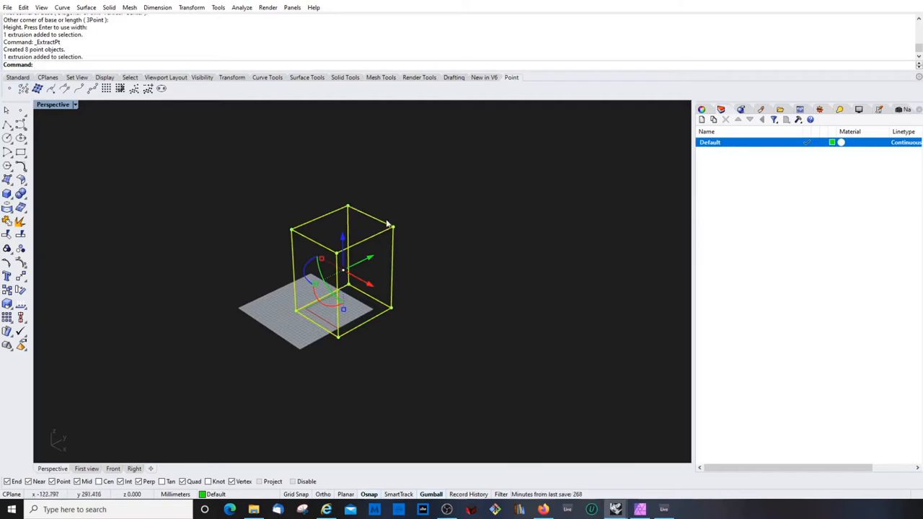
mouse_move(388, 231)
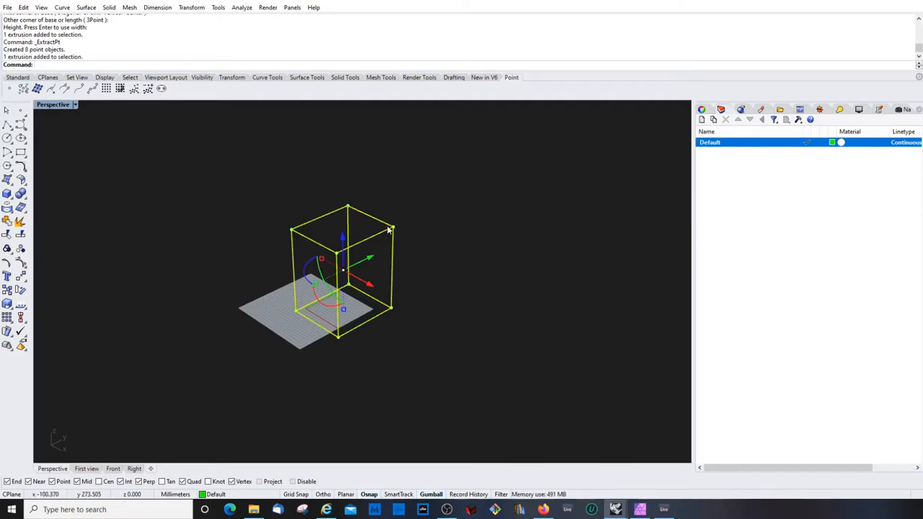
key("Delete")
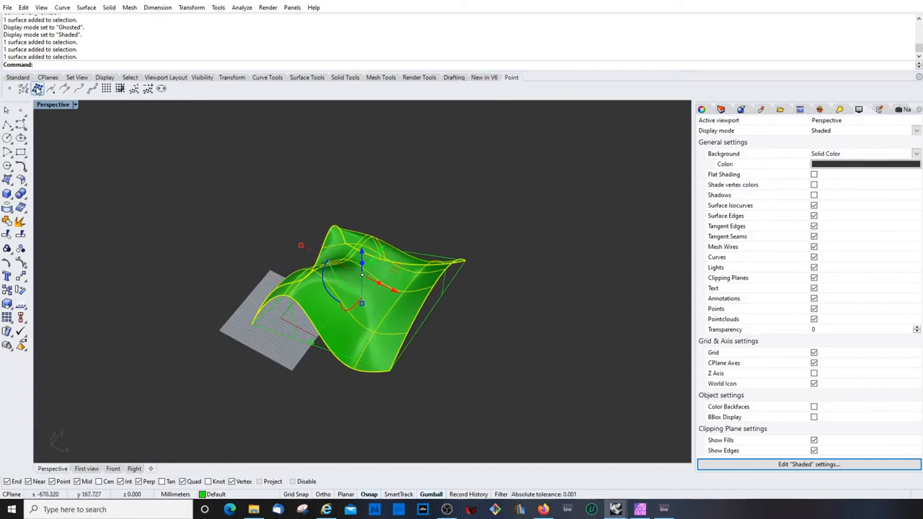
mouse_move(38, 88)
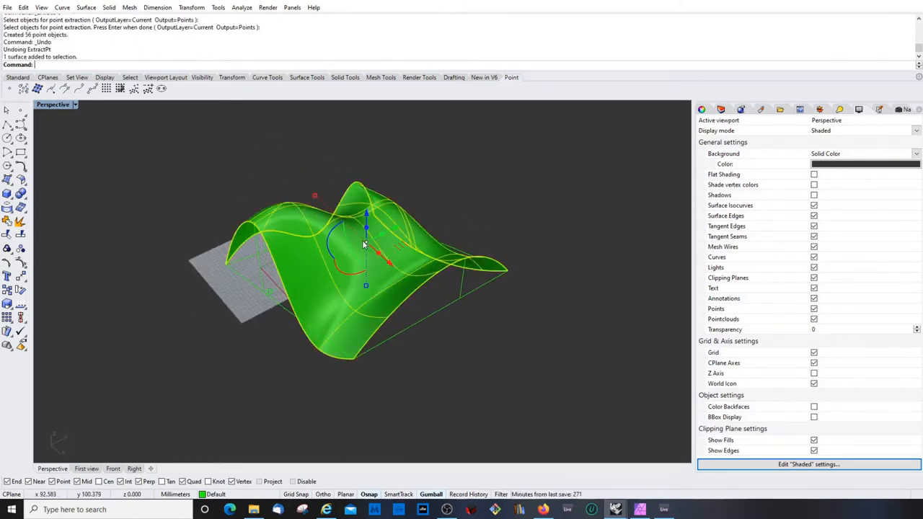
mouse_move(20, 264)
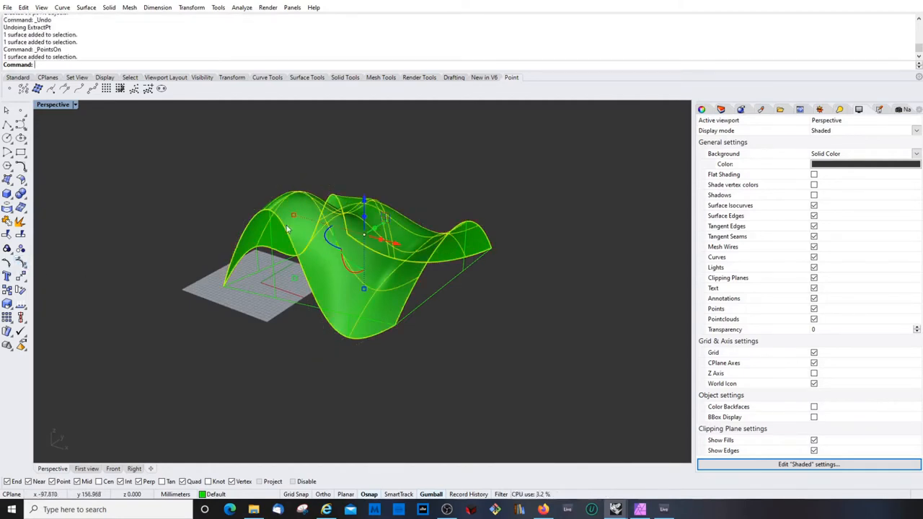
mouse_move(20, 261)
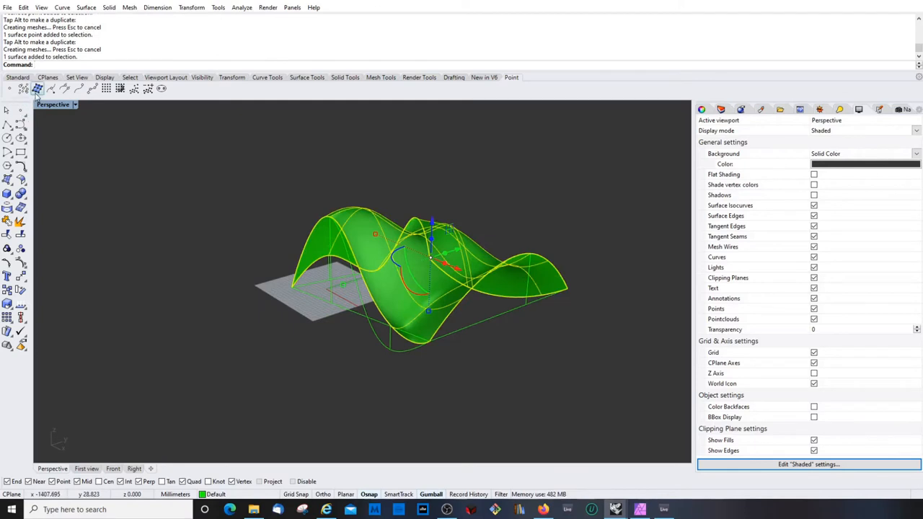
Delete the reshaped wavy surface and its curves.
key("Delete")
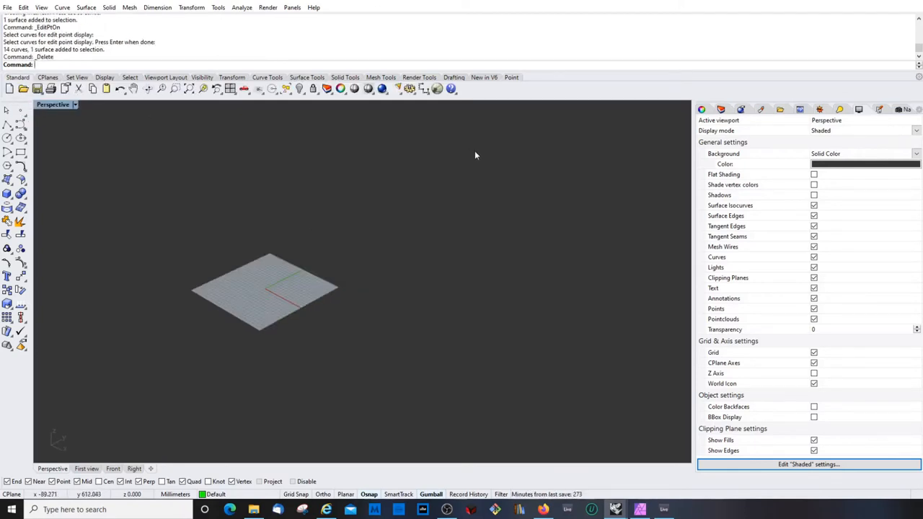
mouse_move(438, 88)
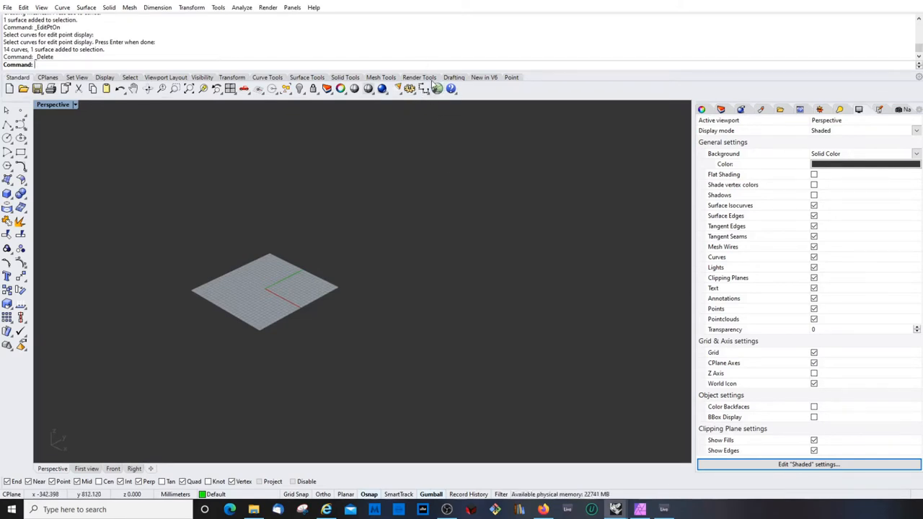
mouse_move(437, 88)
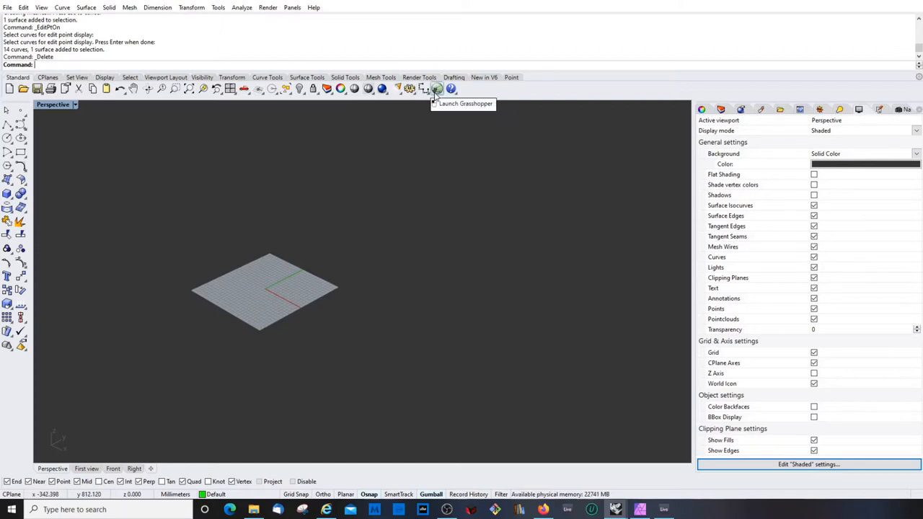
Launch Grasshopper from the Standard toolbar icon.
left_click(437, 88)
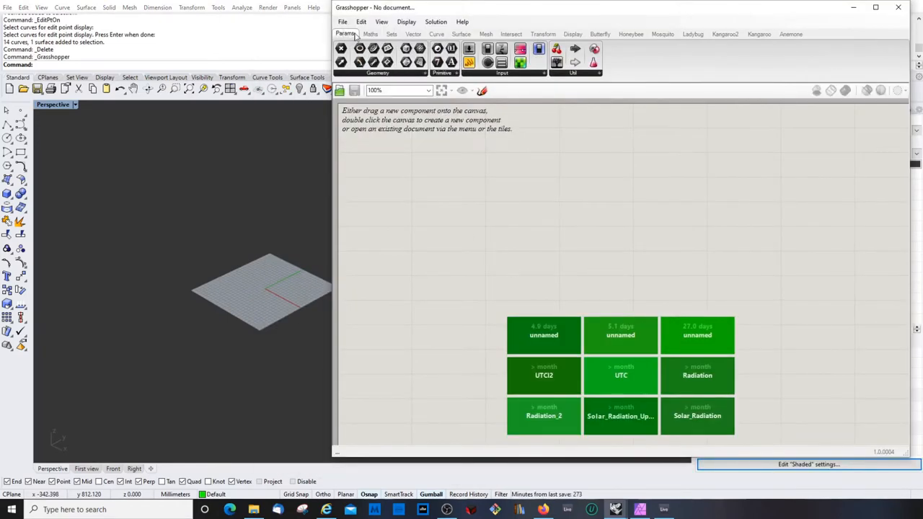
Browse two of Grasshopper's component category tabs.
left_click(392, 34)
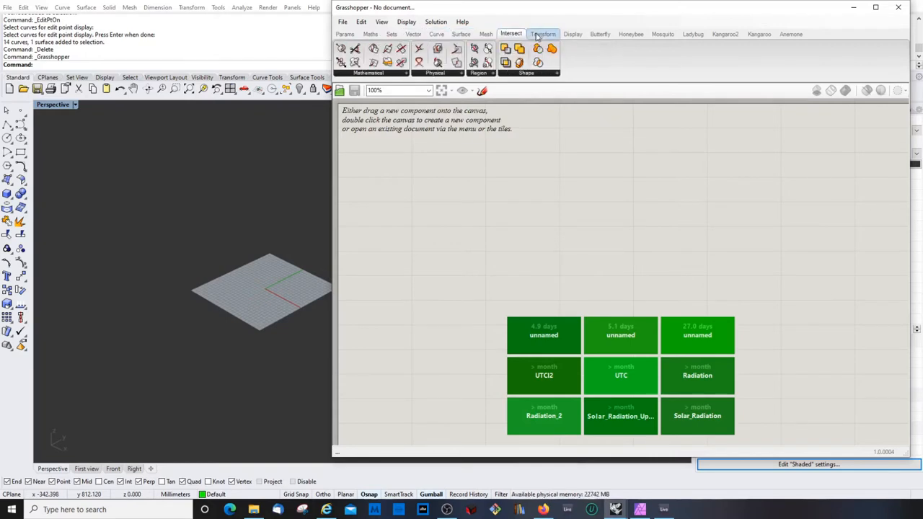
left_click(344, 34)
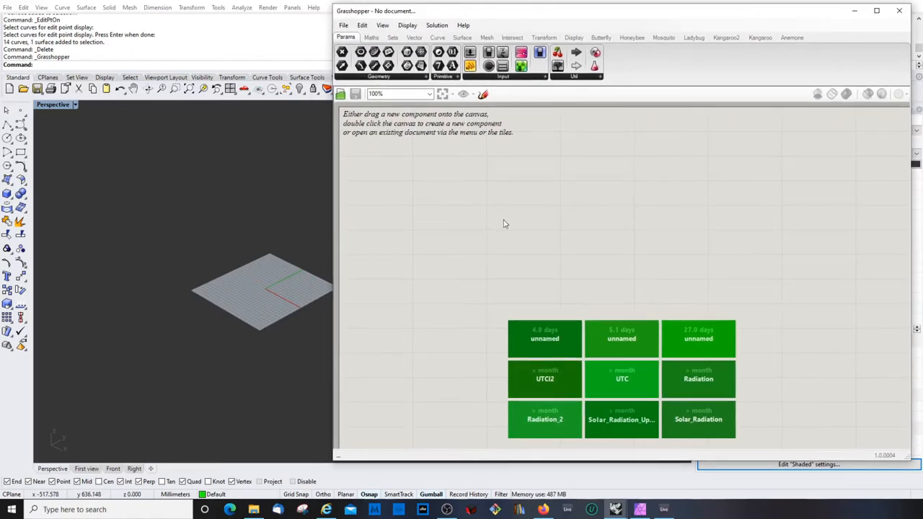
mouse_move(531, 241)
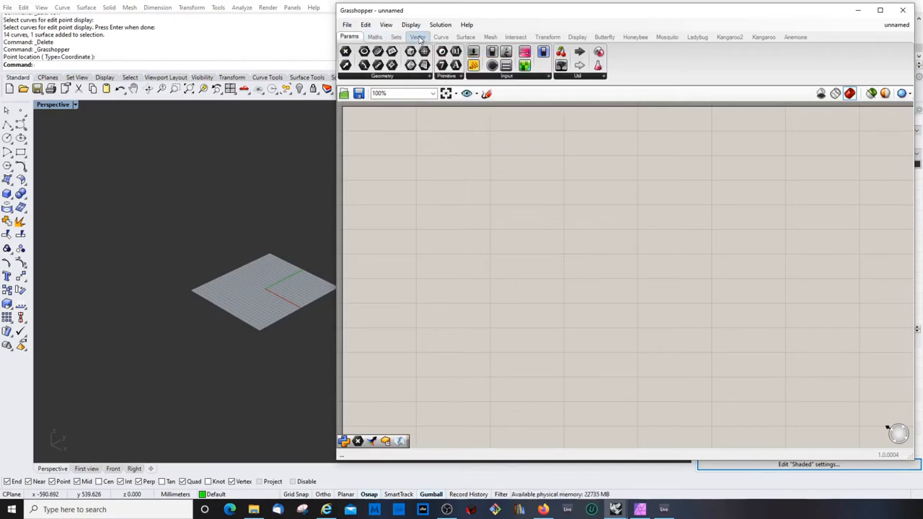
Reposition the first Point parameter and add a second Point parameter by searching 'poi'.
left_click(416, 37)
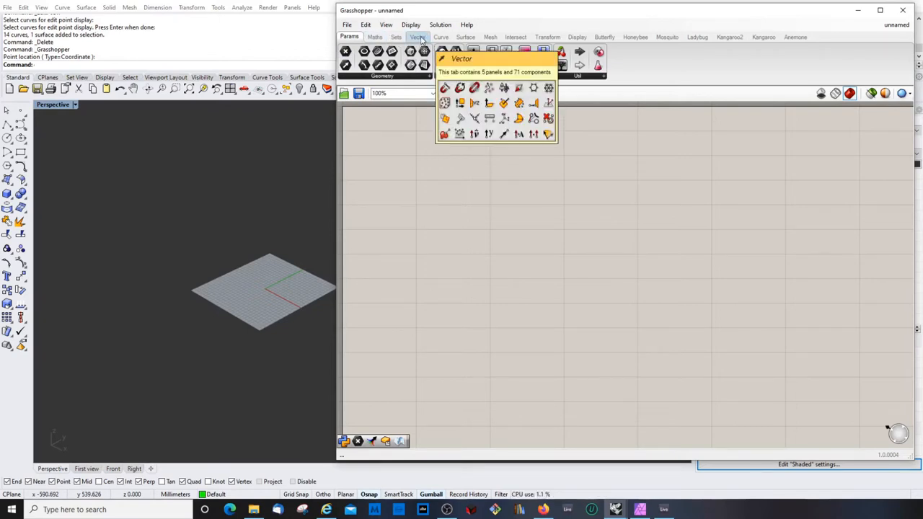
left_click(349, 36)
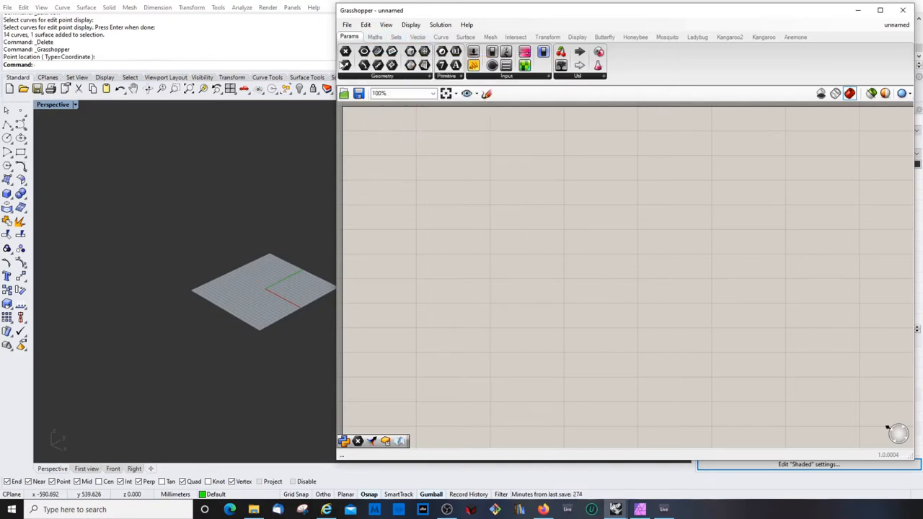
mouse_move(345, 52)
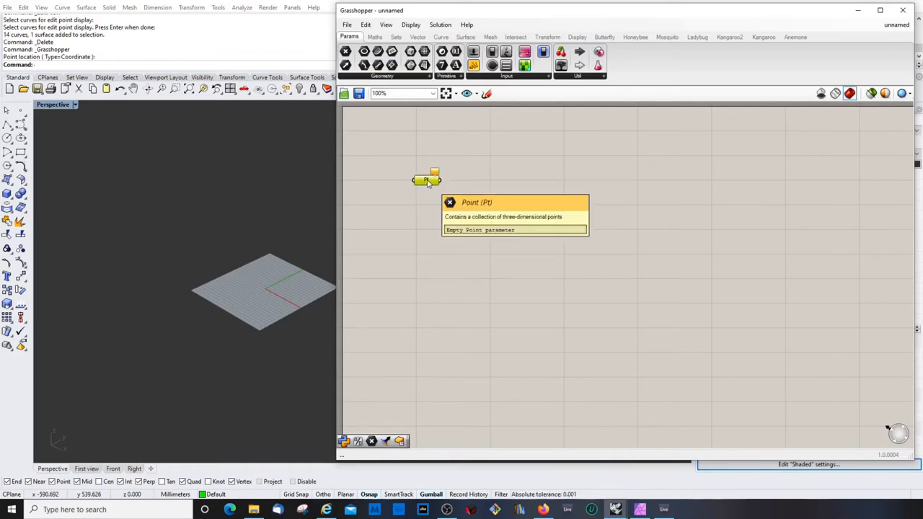
left_click_drag(426, 180, 422, 144)
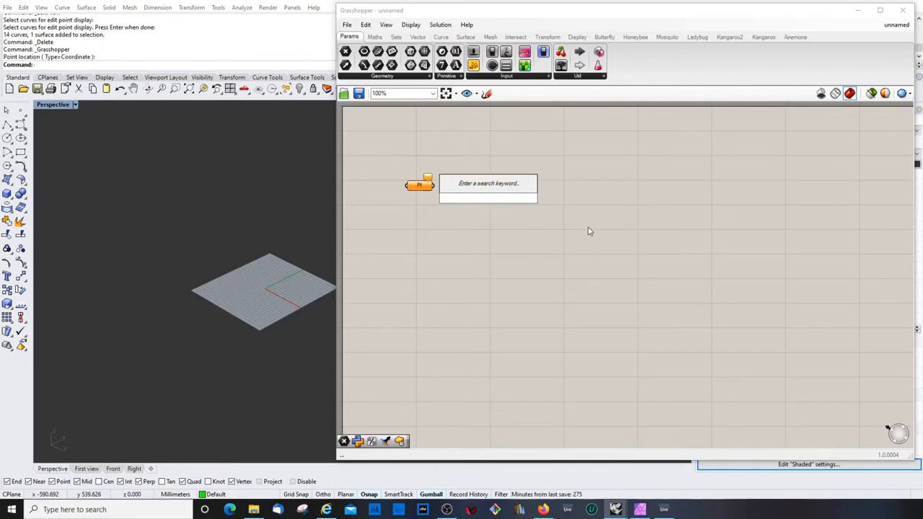
type("point")
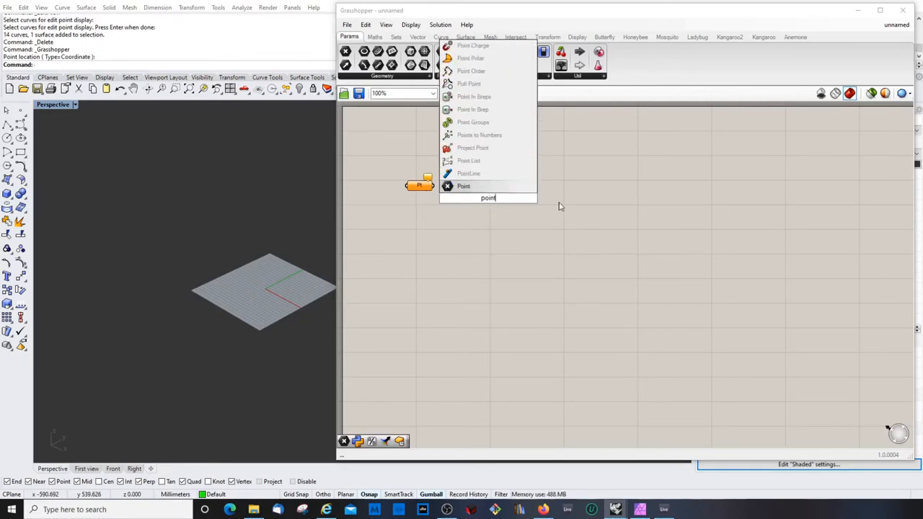
left_click(463, 186)
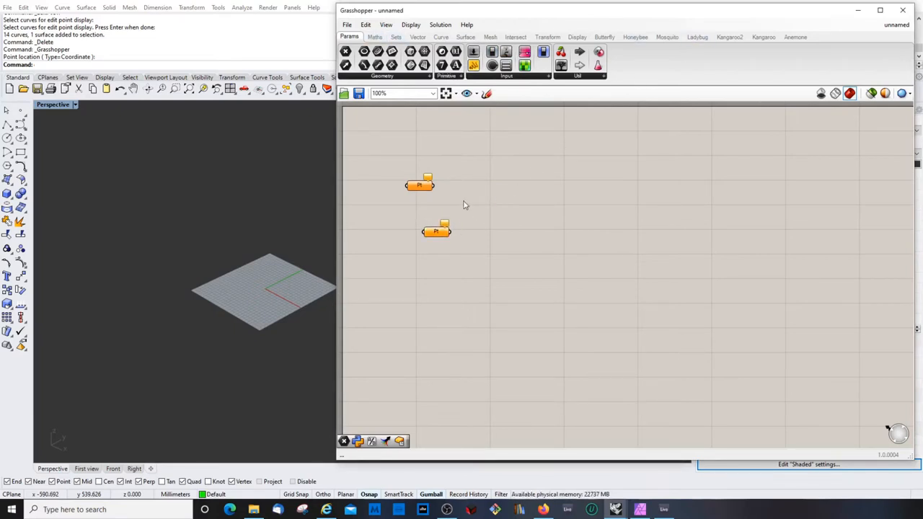
mouse_move(570, 212)
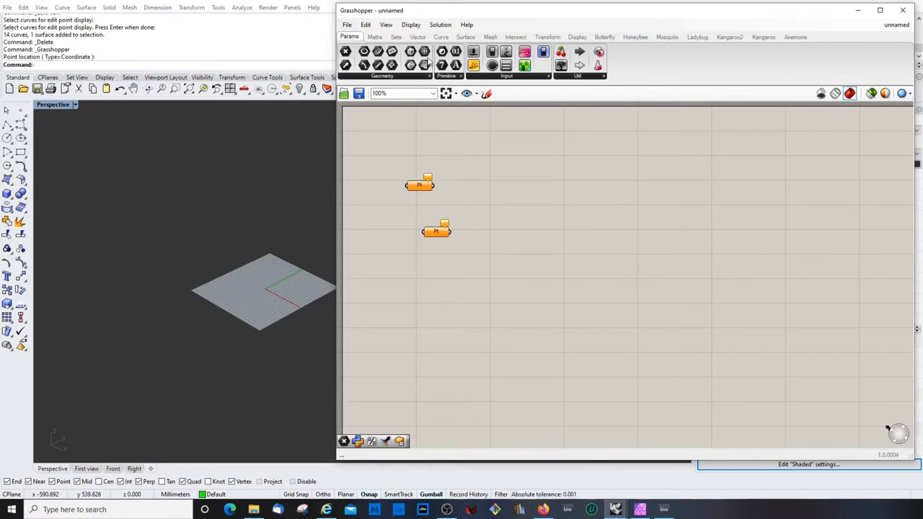
Reopen the canvas component search and browse the Maths category.
double_click(530, 200)
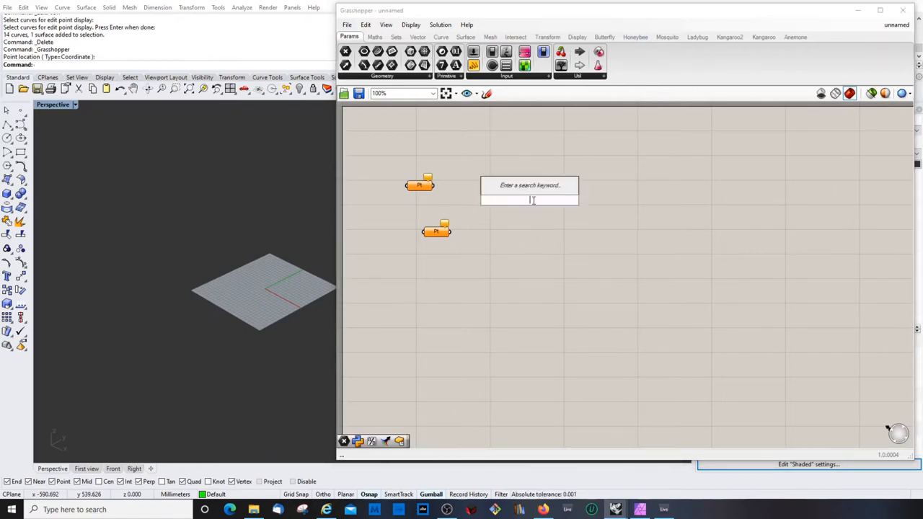
left_click(375, 37)
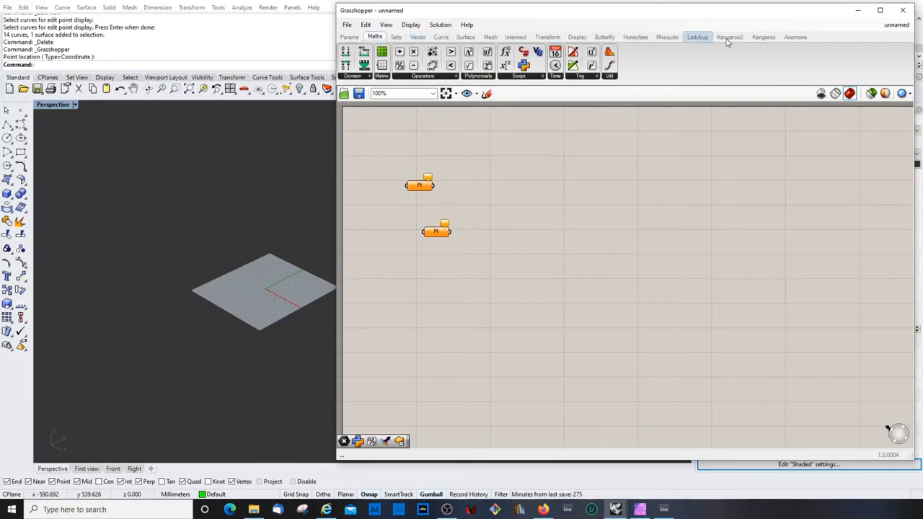
left_click(349, 37)
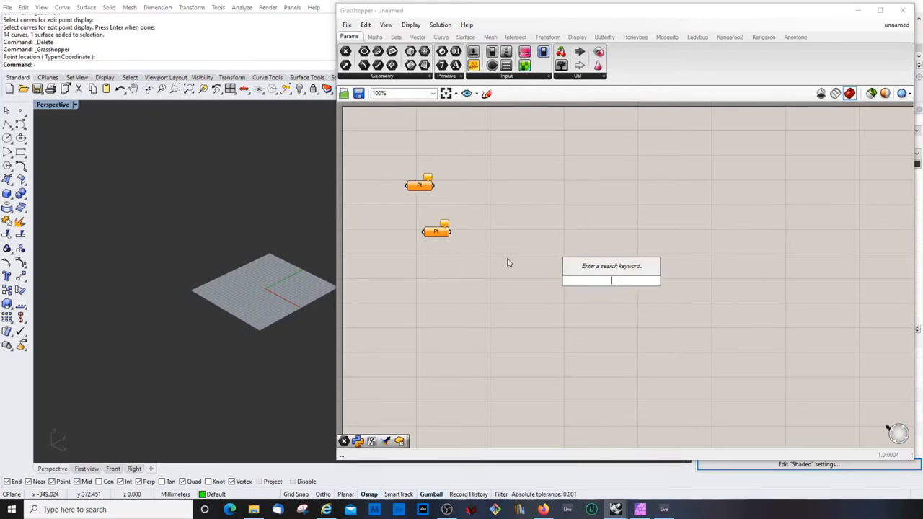
mouse_move(424, 182)
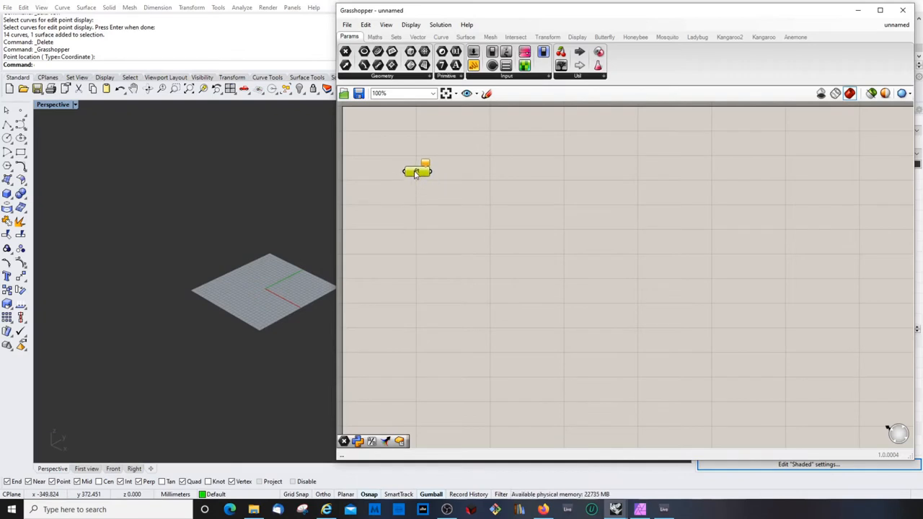
Rename the Point parameter to 'Points' and open its point-setting options.
right_click(417, 170)
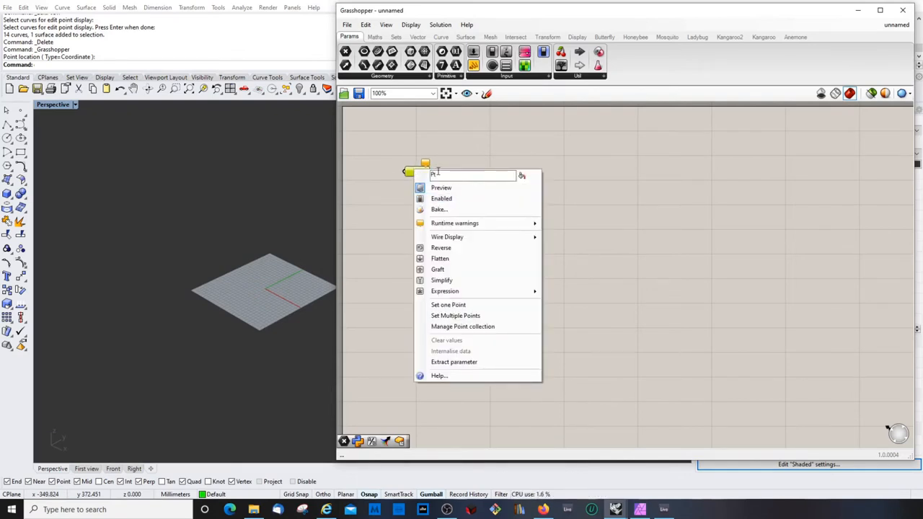
type("Point")
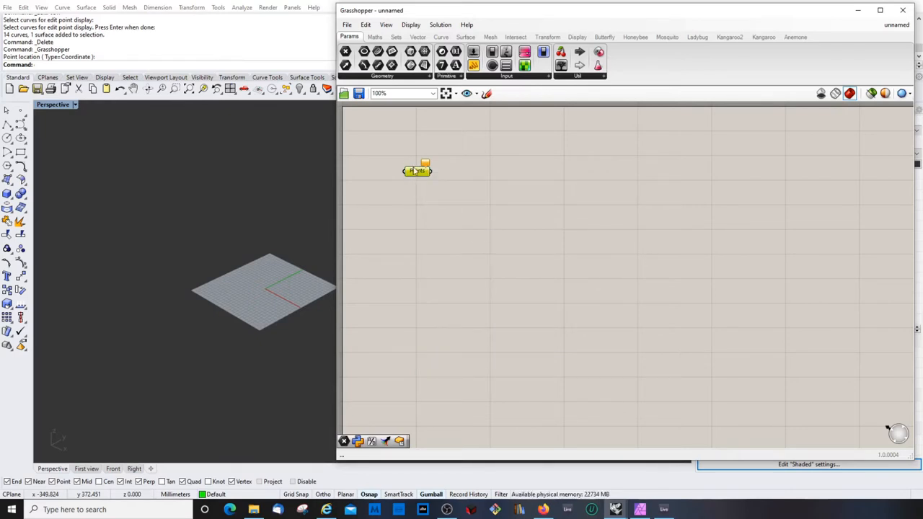
right_click(417, 170)
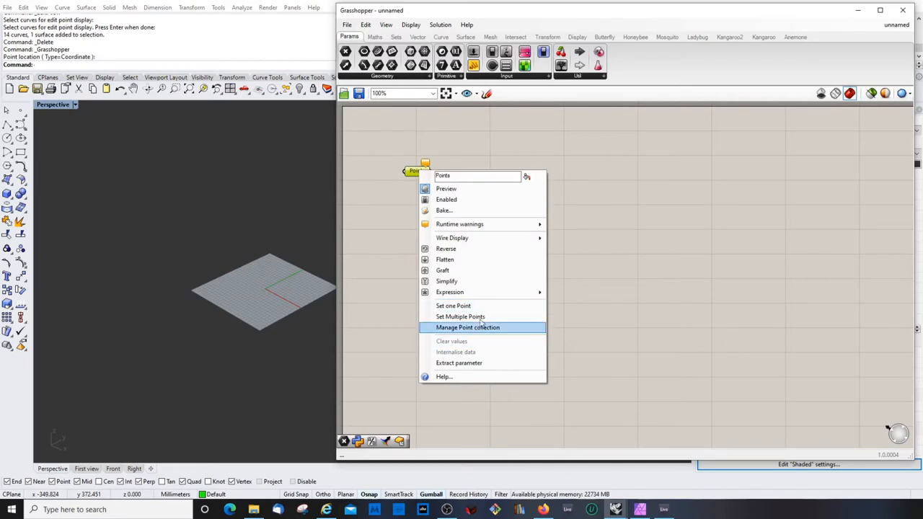
mouse_move(461, 317)
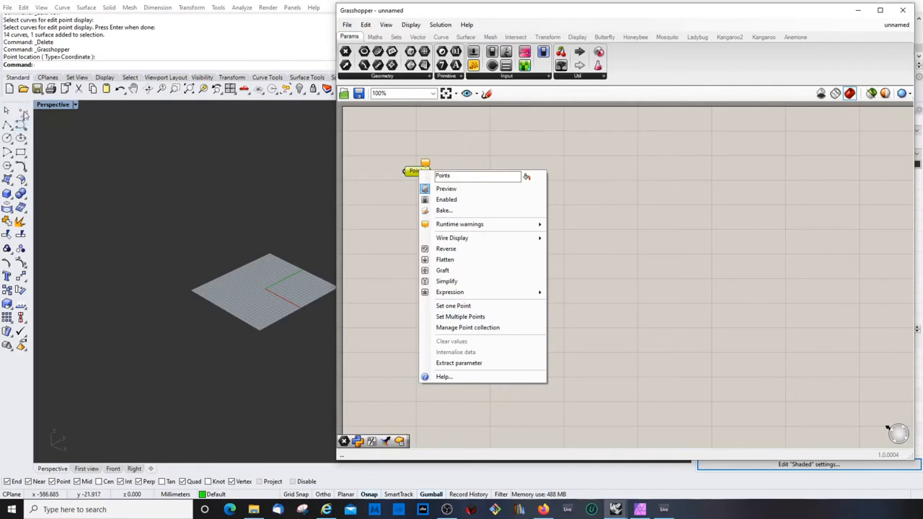
mouse_move(460, 317)
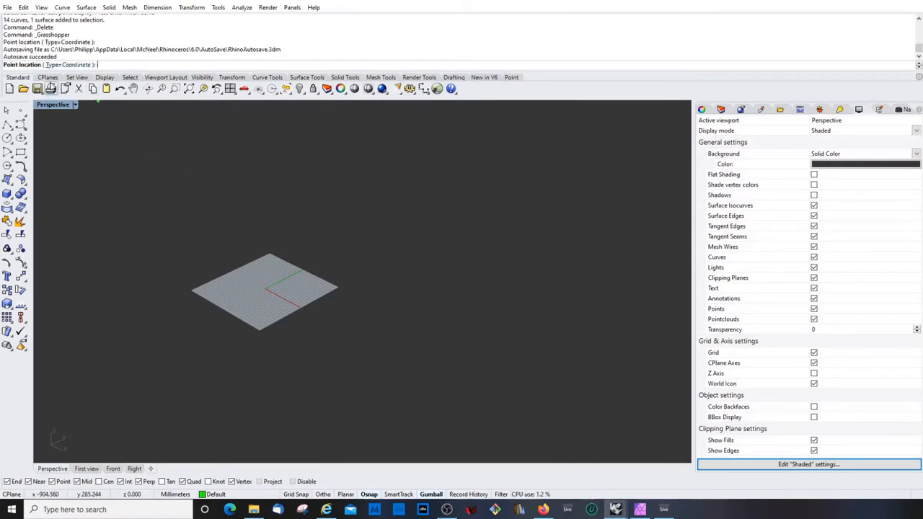
Enter a chain of point coordinates in Rhino, starting at 0,0, then 20 and 300.
type("0,0,0")
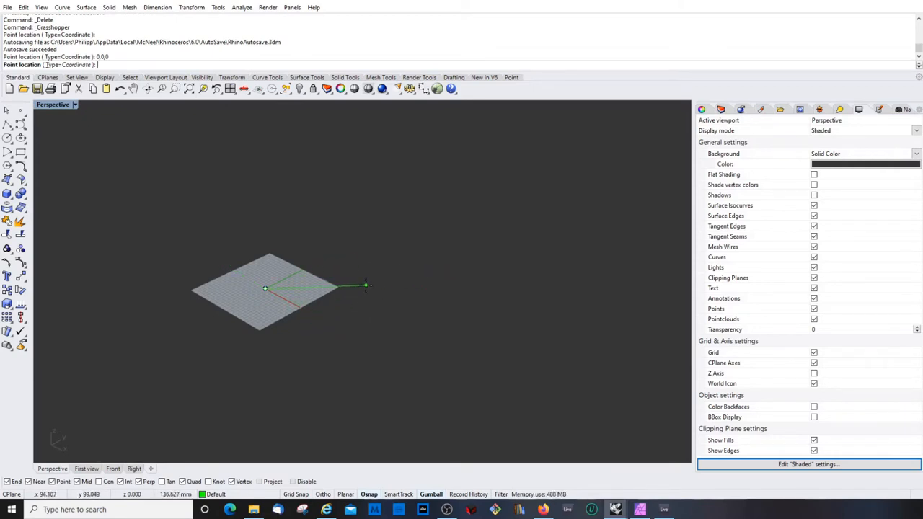
type("20")
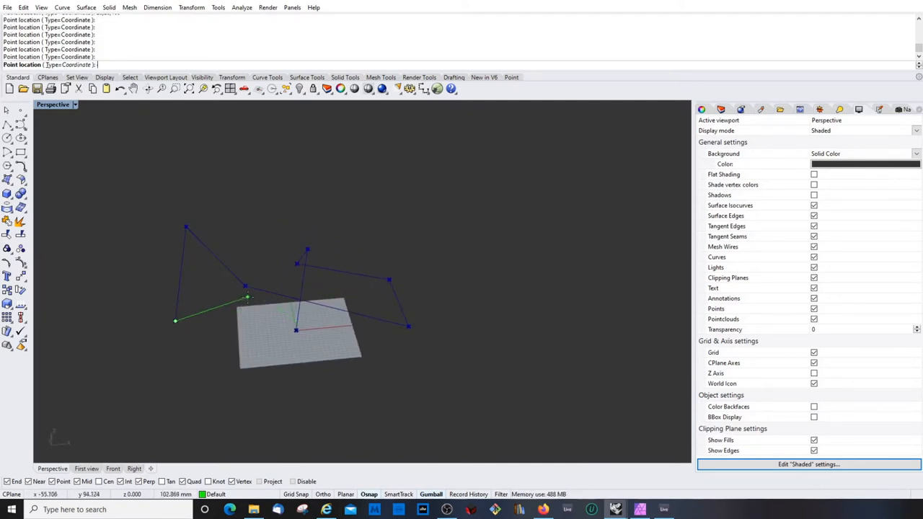
type("300,20,10")
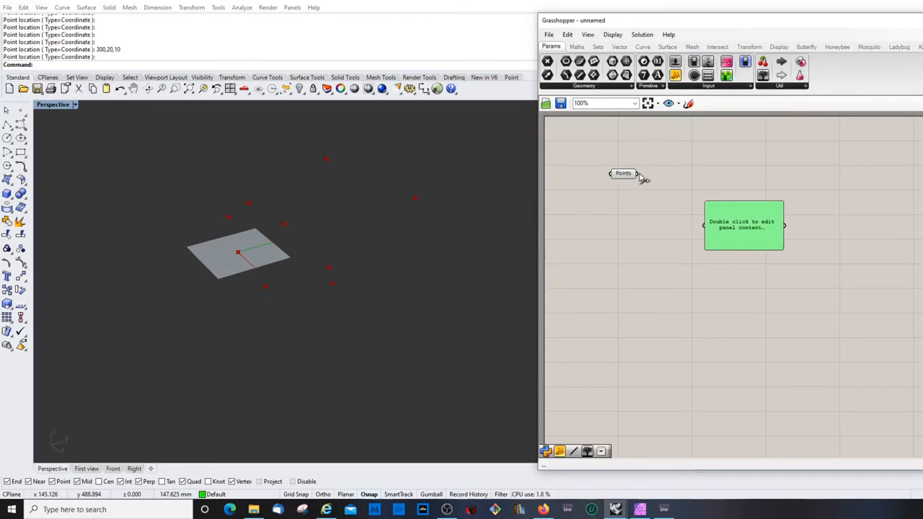
Wire the Points output into the panel so it lists the nine point coordinates.
left_click_drag(636, 173, 674, 225)
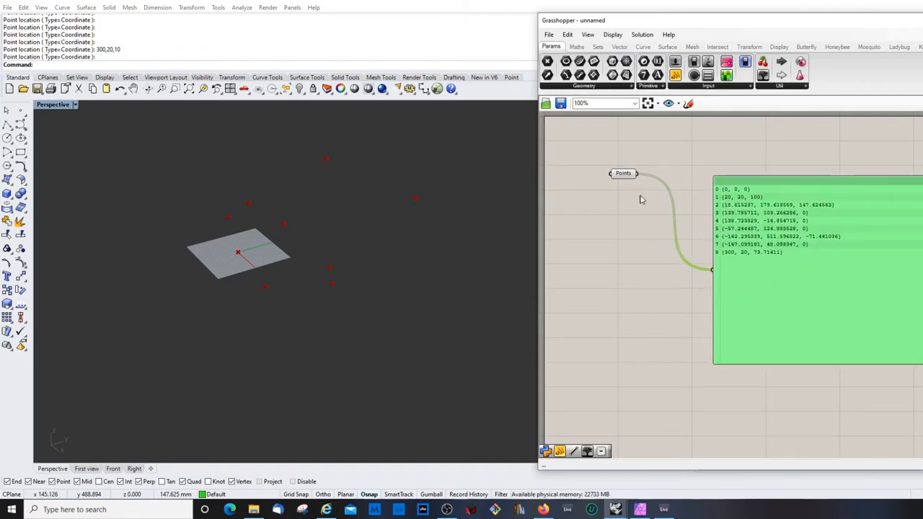
mouse_move(731, 193)
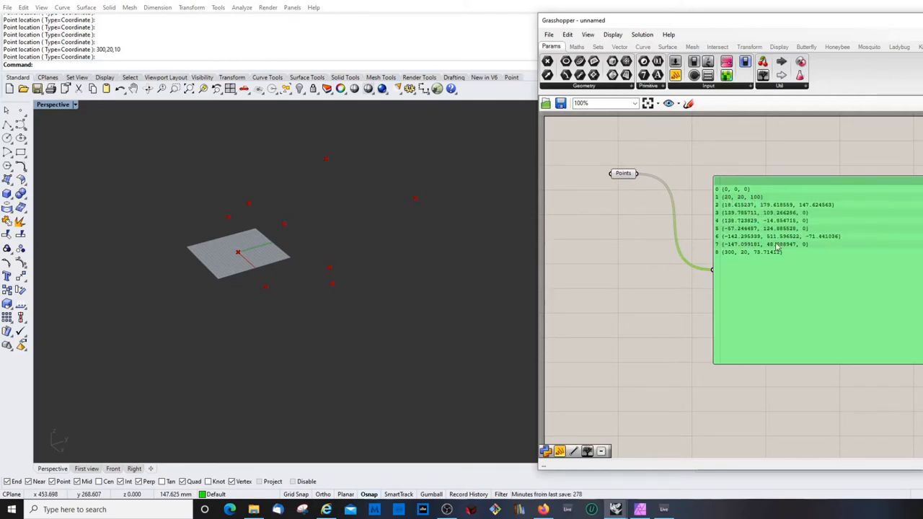
mouse_move(779, 261)
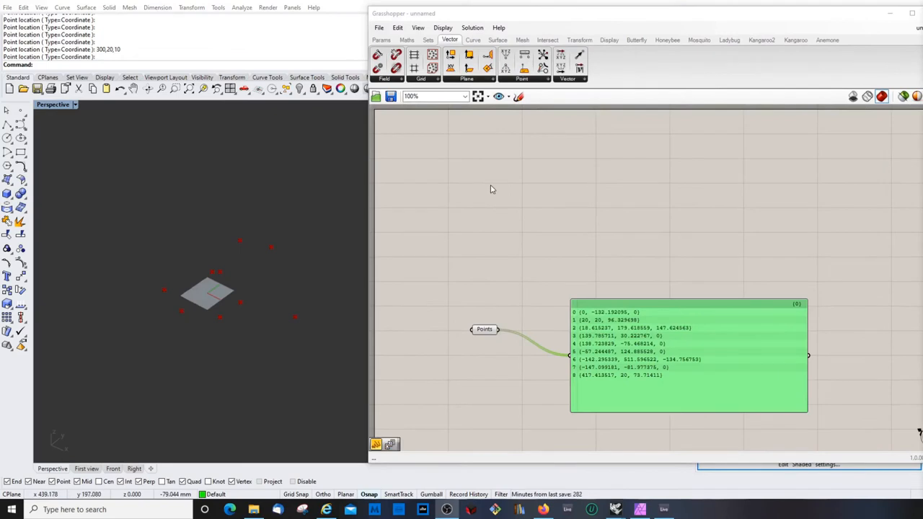
mouse_move(523, 16)
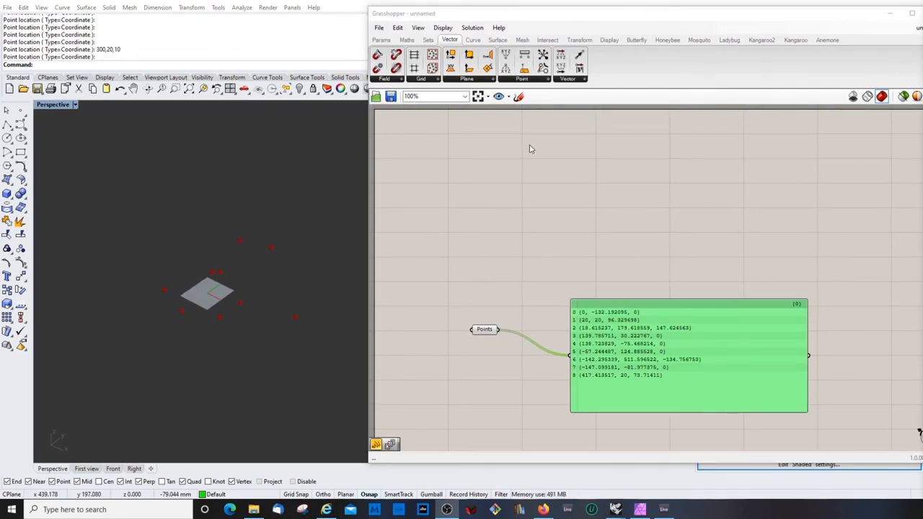
mouse_move(506, 55)
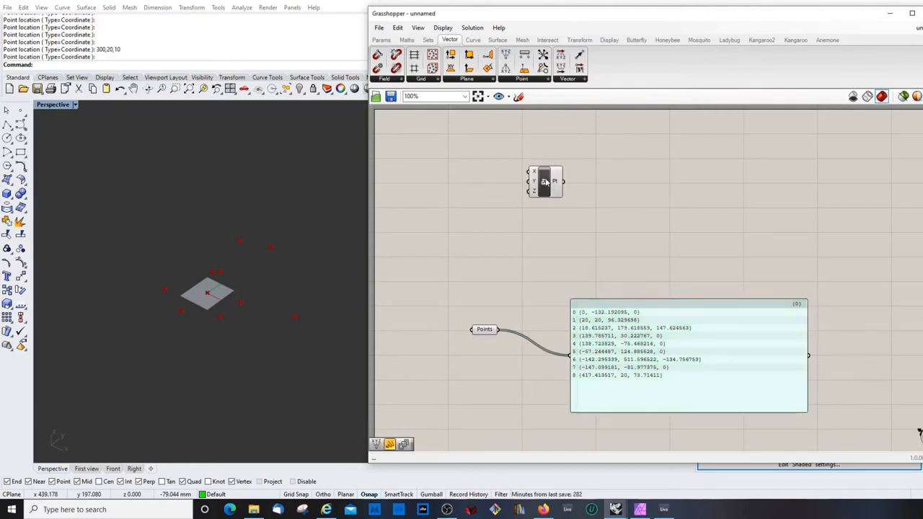
Place a Construct Point component and move it above the coordinates panel.
left_click_drag(546, 181, 604, 197)
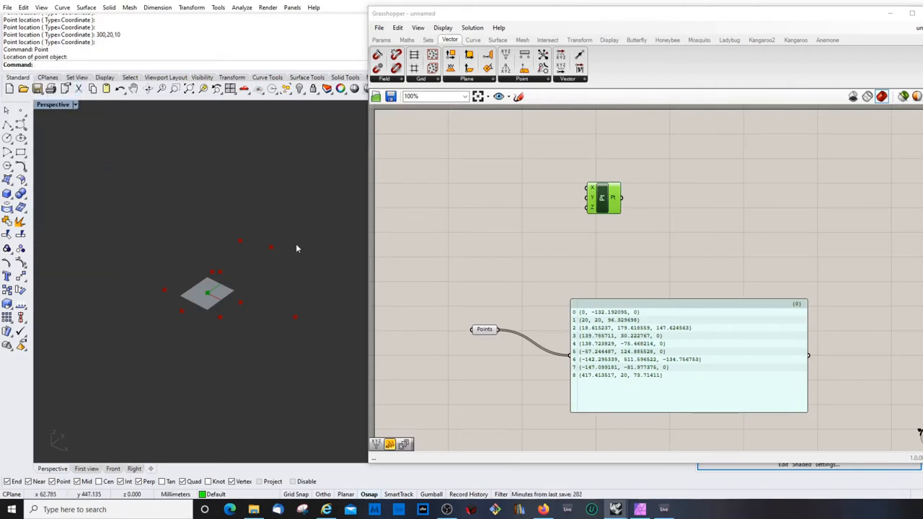
left_click_drag(603, 198, 607, 238)
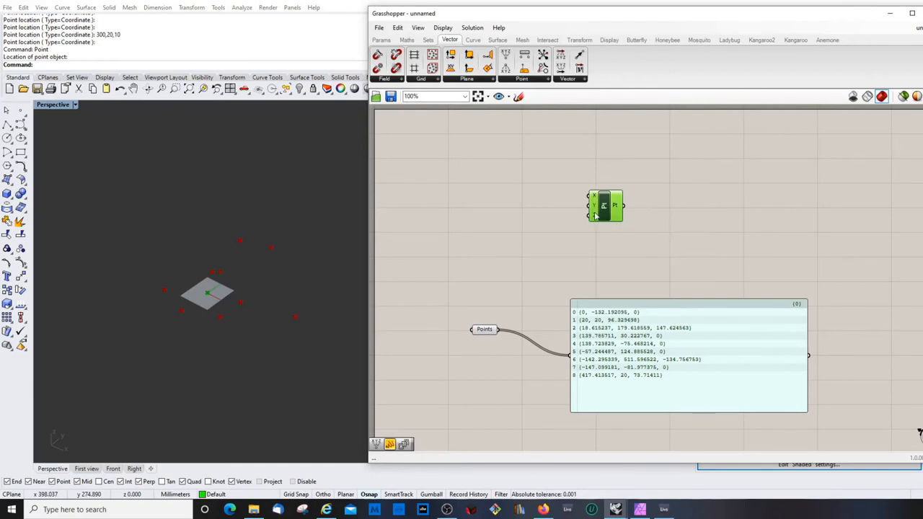
mouse_move(597, 205)
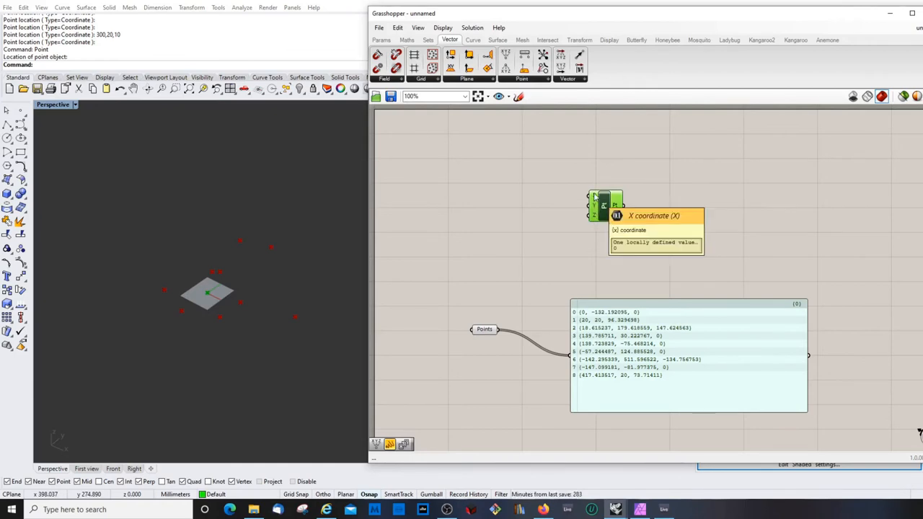
mouse_move(523, 206)
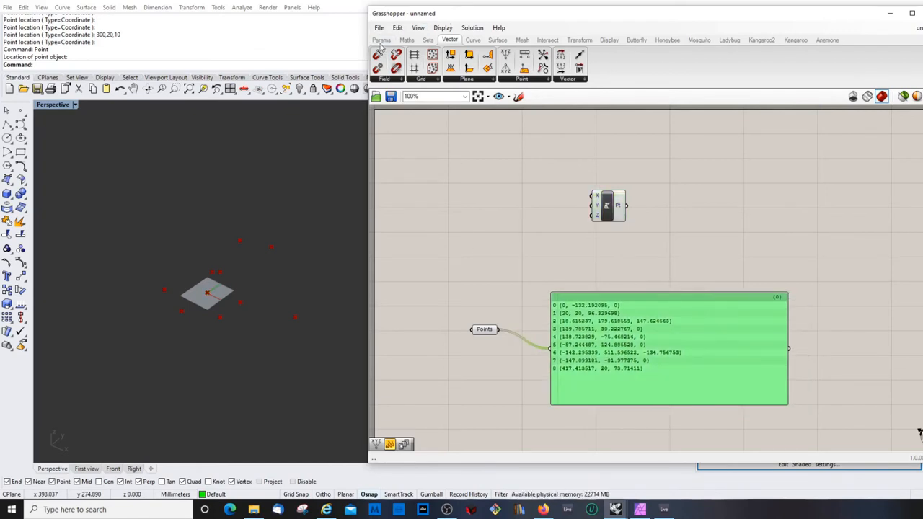
left_click(381, 39)
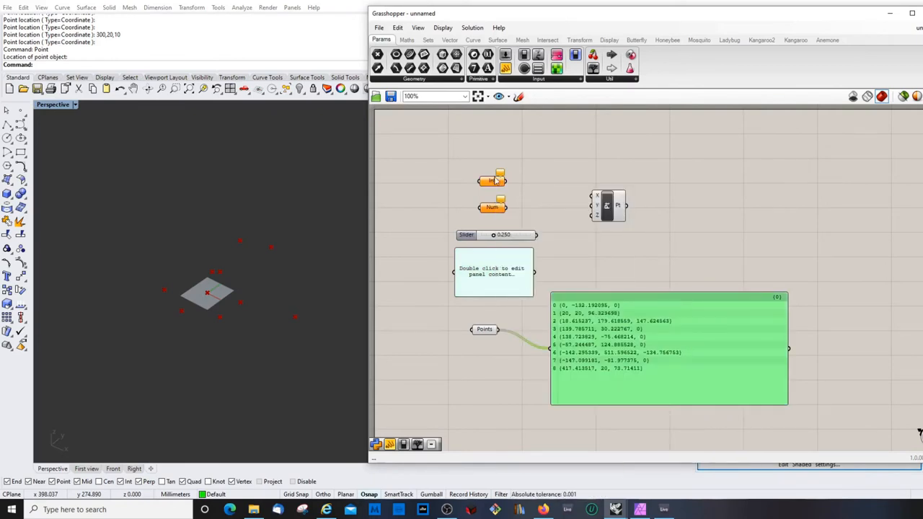
Set the Integer parameter to 10 and feed it into Construct Point's X input.
right_click(500, 180)
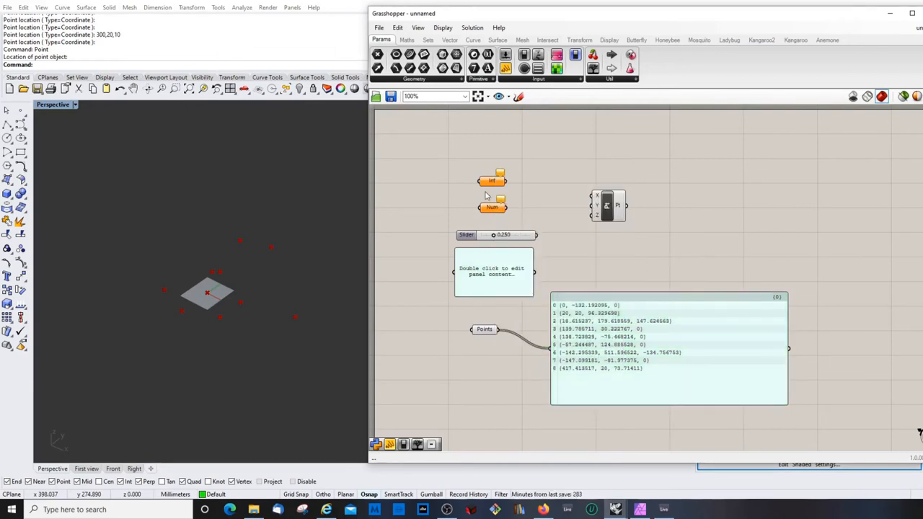
right_click(492, 180)
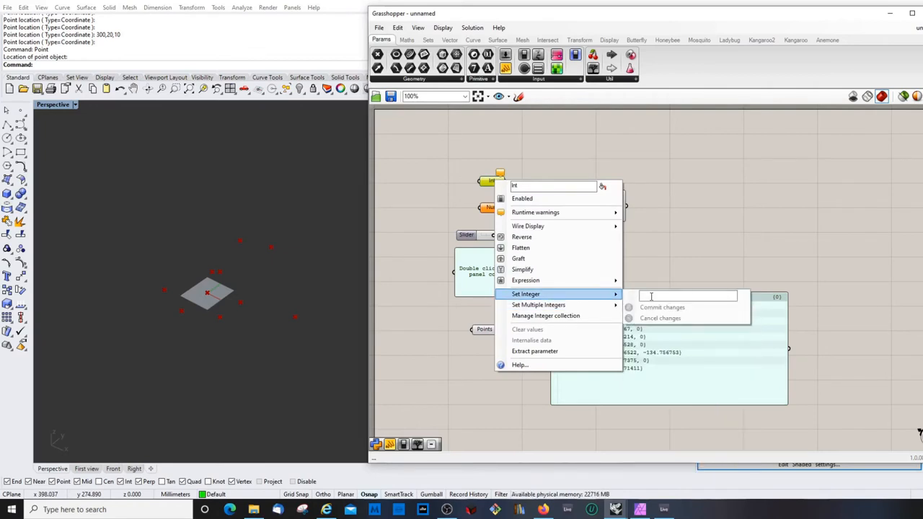
type("1")
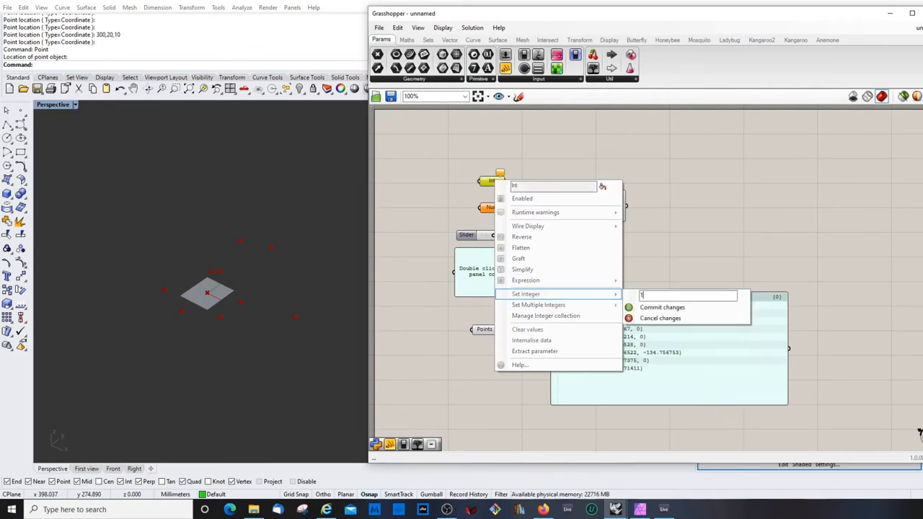
type("0")
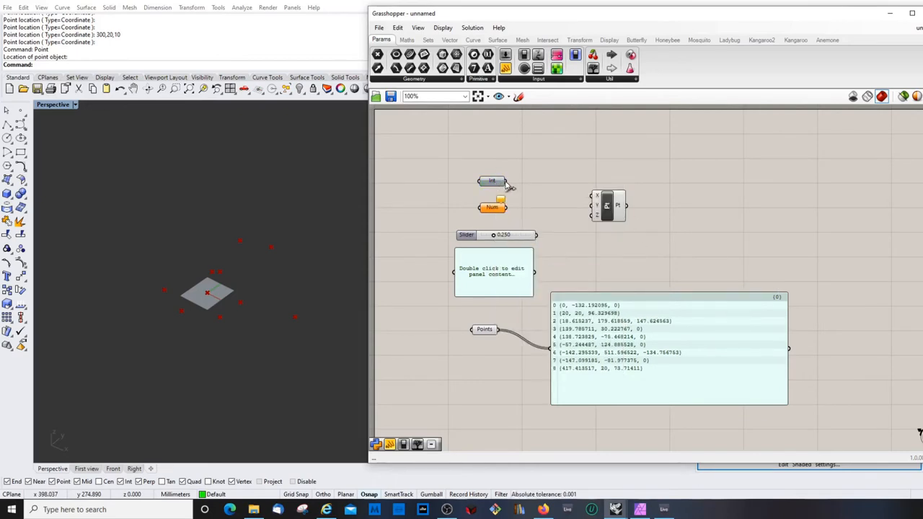
left_click(484, 329)
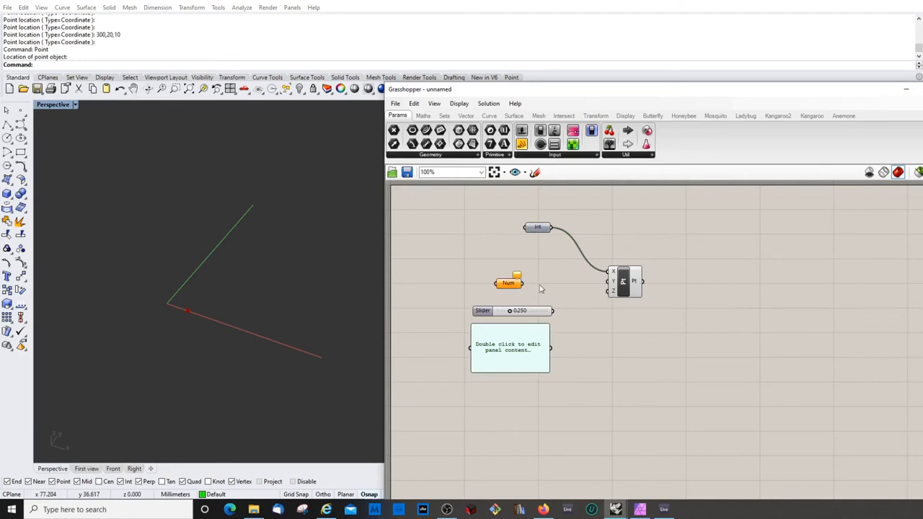
mouse_move(509, 283)
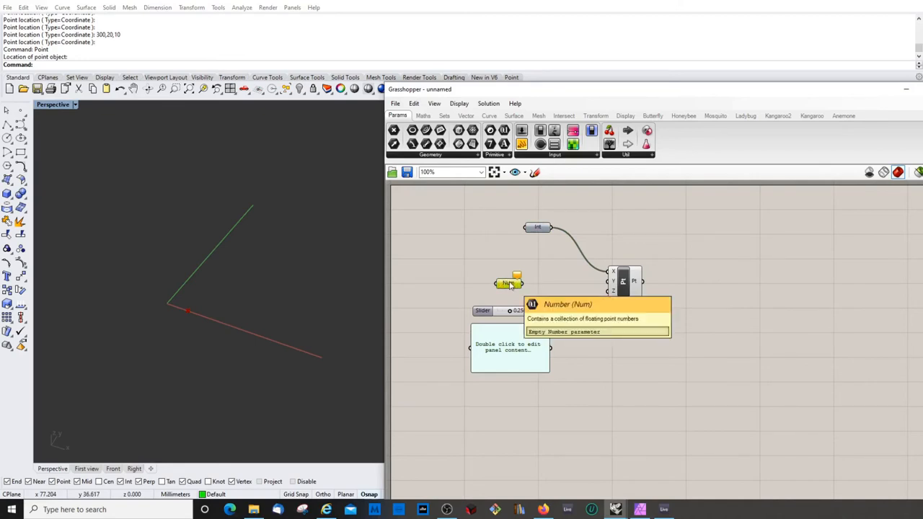
Set the Number parameter to 20, wire it to Y, and nudge the slider up and back.
right_click(507, 282)
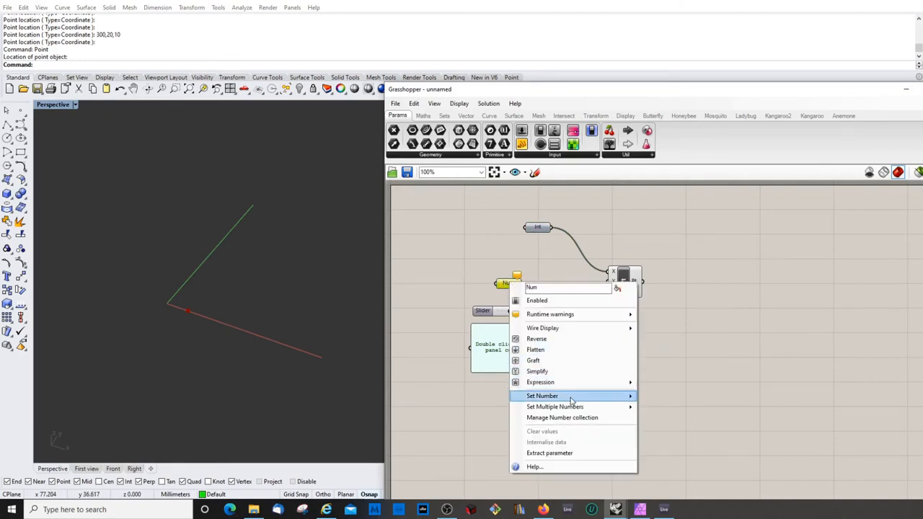
mouse_move(542, 395)
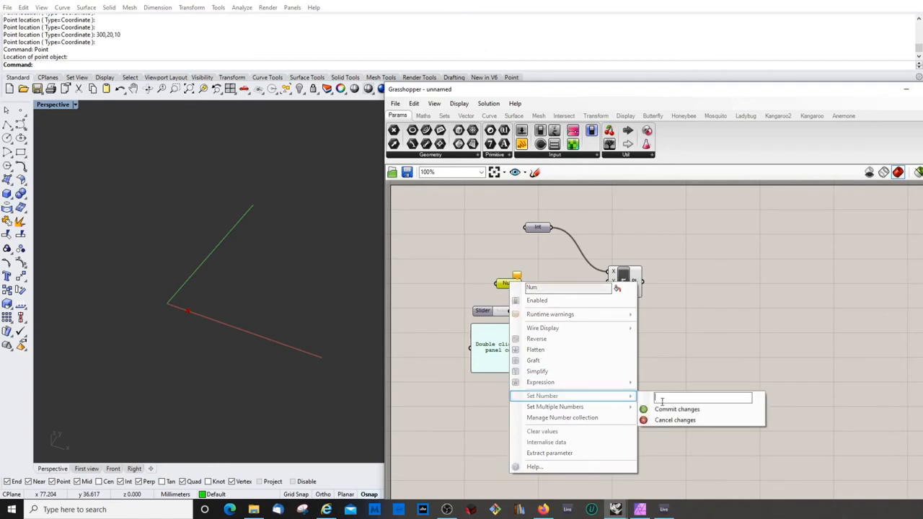
type("20")
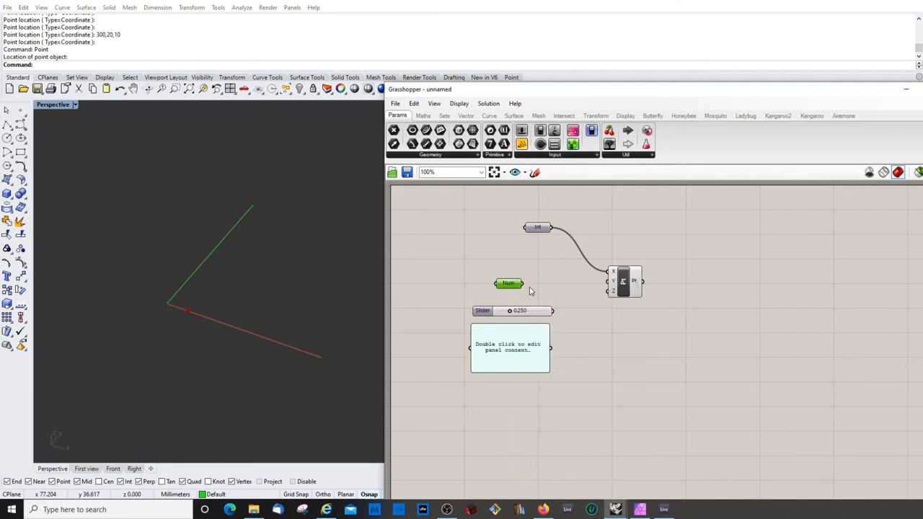
left_click_drag(522, 282, 613, 282)
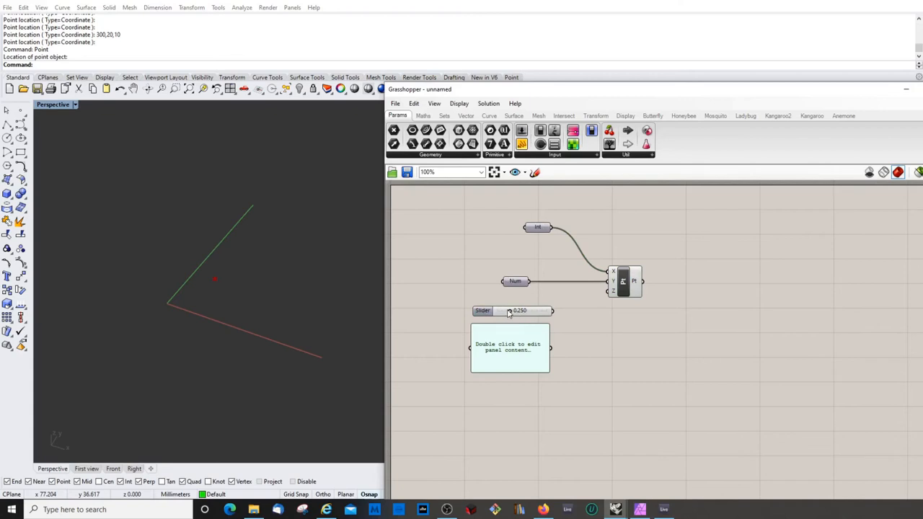
left_click_drag(509, 311, 543, 311)
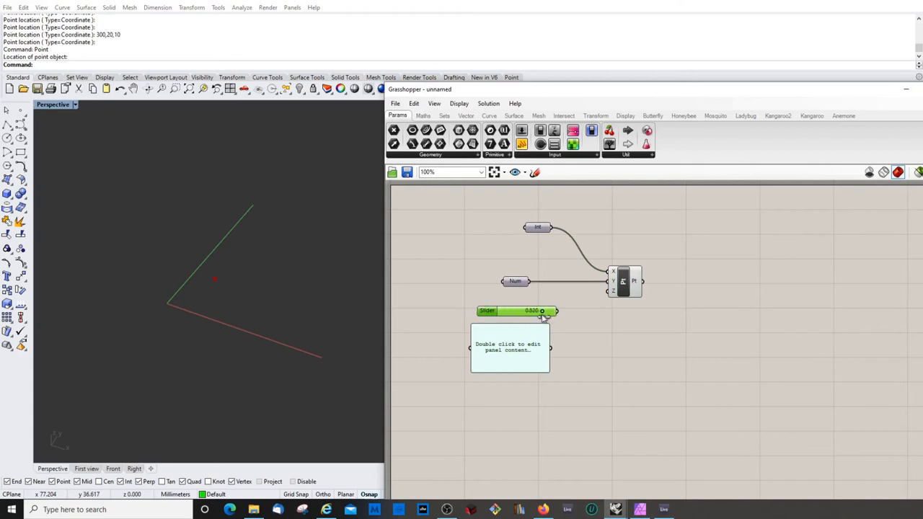
left_click_drag(542, 310, 516, 311)
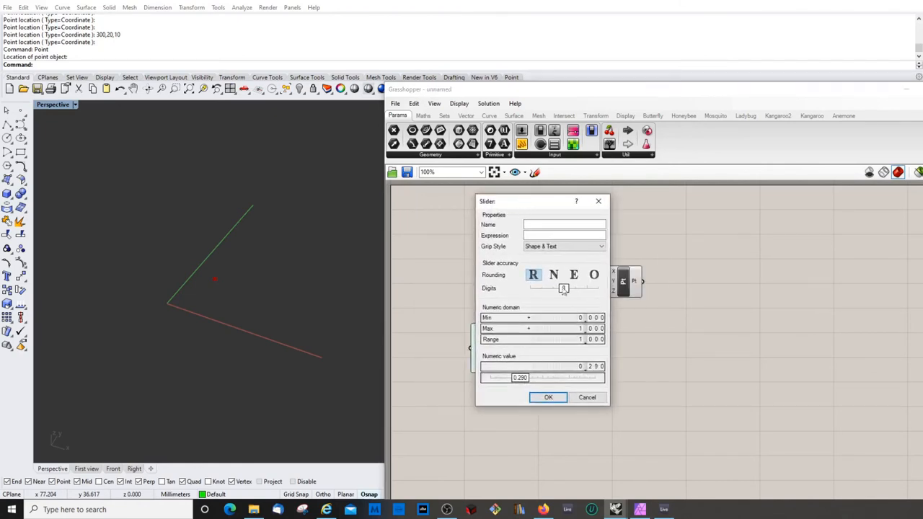
mouse_move(533, 275)
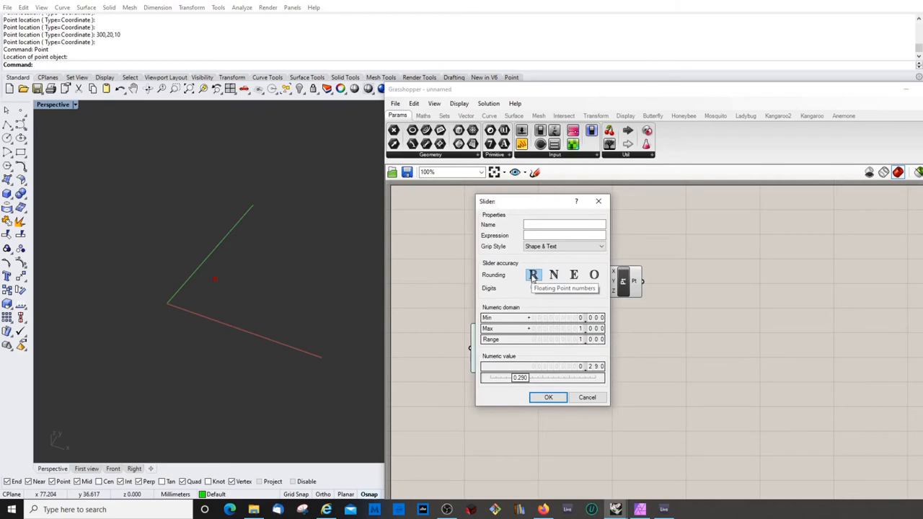
Make the slider whole-number only with a -100 to 100 range, and confirm.
left_click(554, 275)
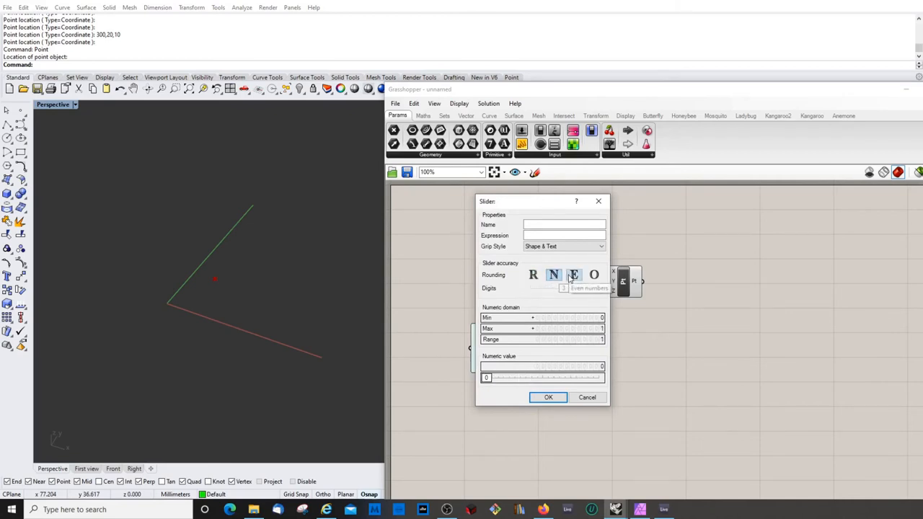
left_click(594, 275)
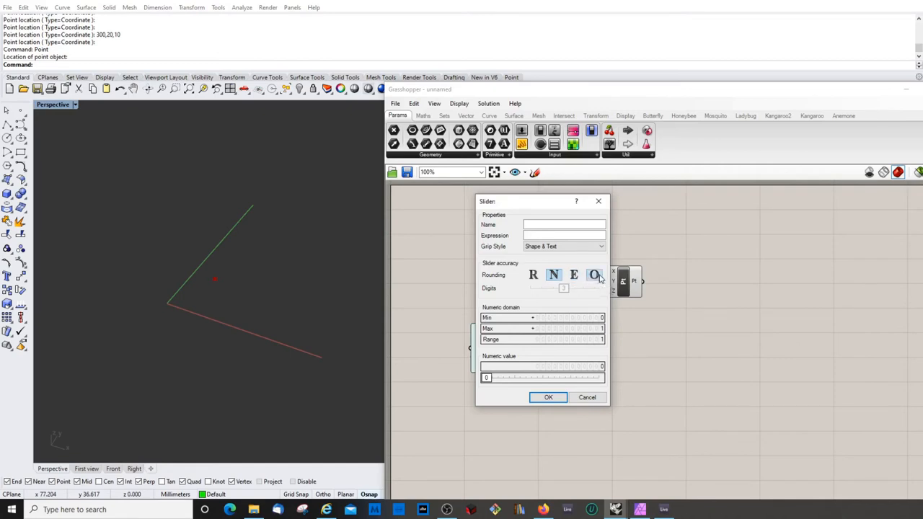
left_click(554, 275)
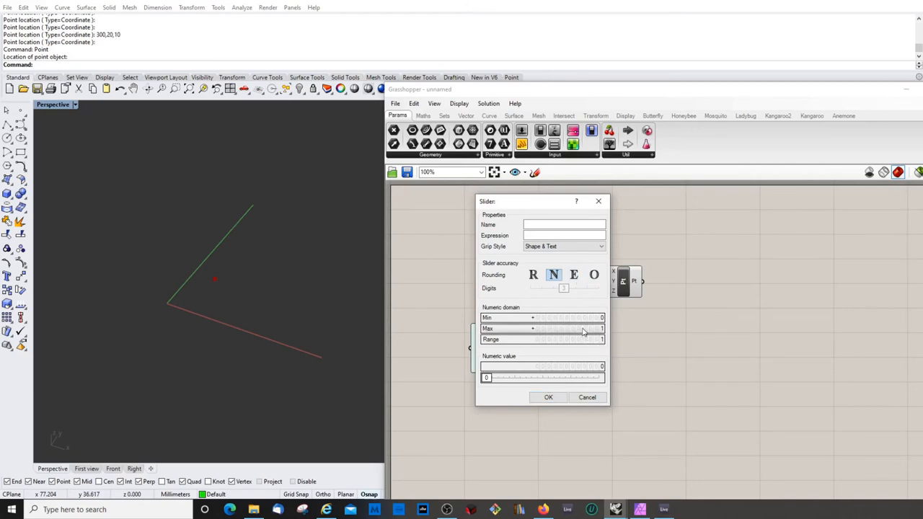
type("100")
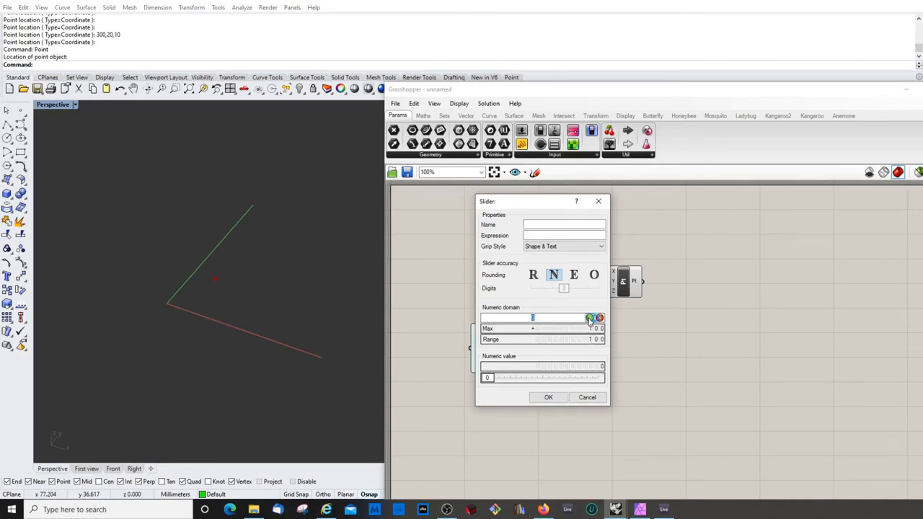
type("-100")
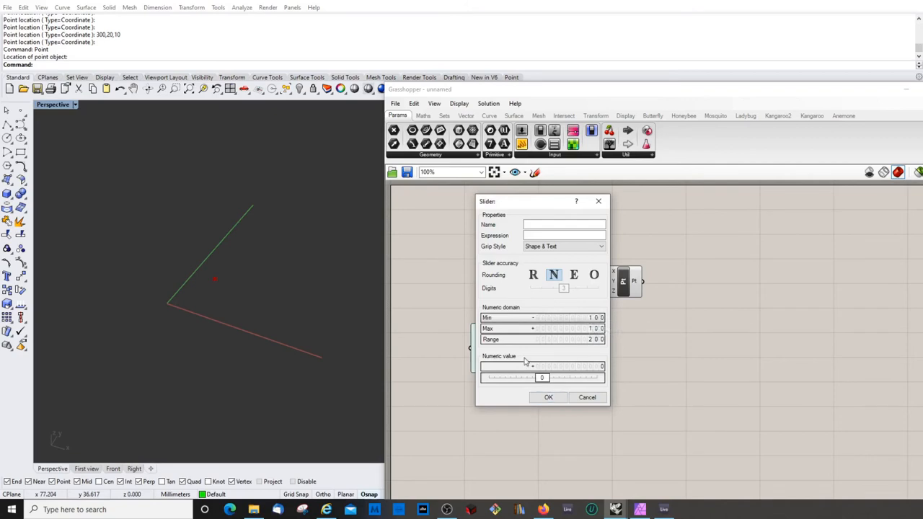
left_click(549, 397)
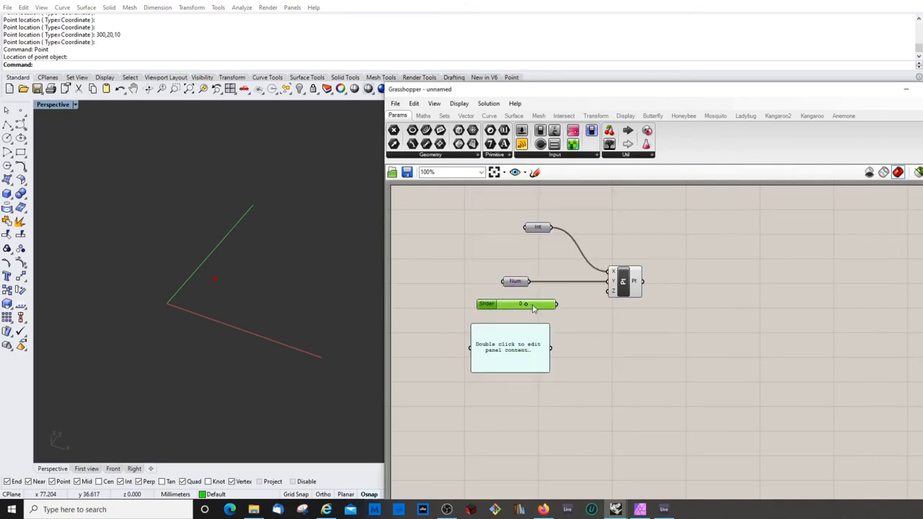
Wire the new slider into Z, move the X coordinate slider into place, and set Z to 4.
left_click_drag(525, 304, 555, 303)
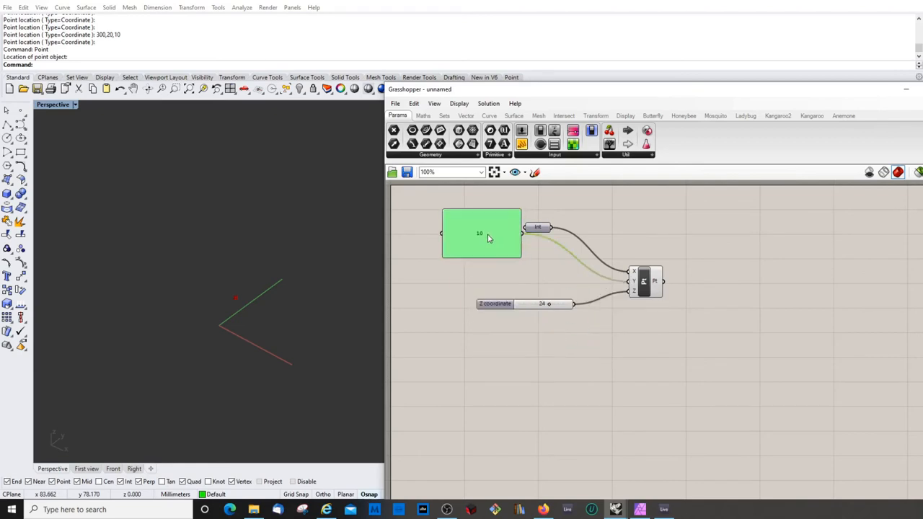
left_click_drag(481, 233, 498, 264)
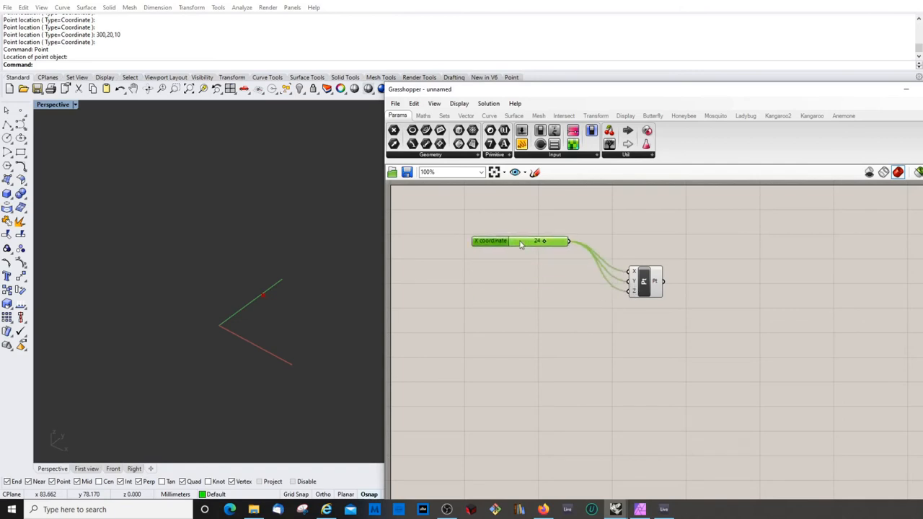
left_click_drag(519, 241, 520, 274)
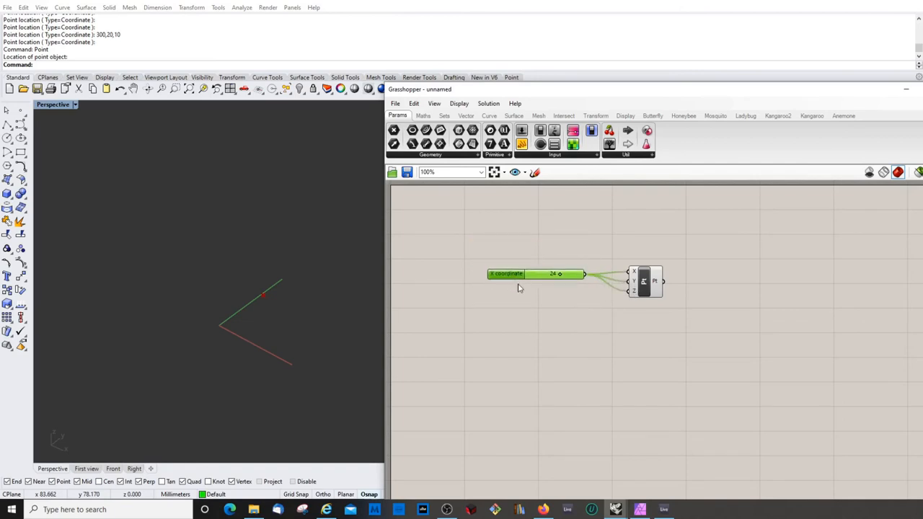
mouse_move(577, 333)
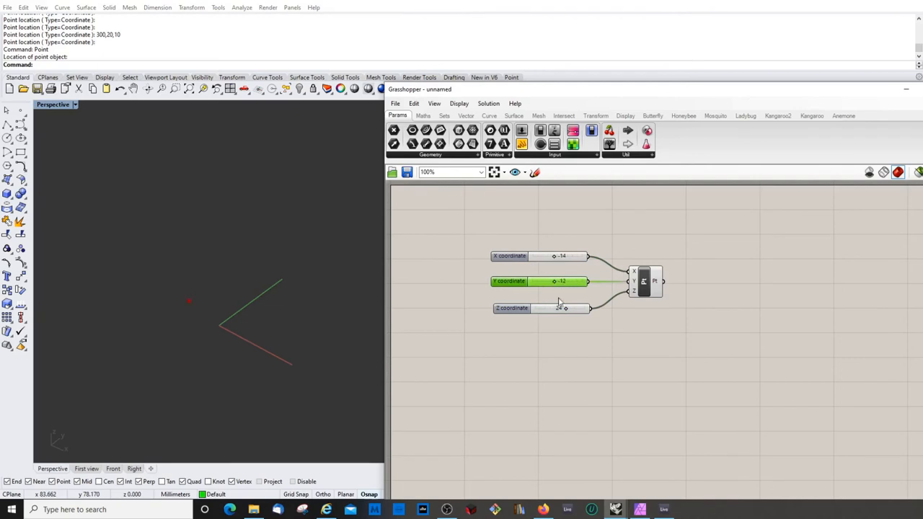
left_click_drag(566, 308, 569, 308)
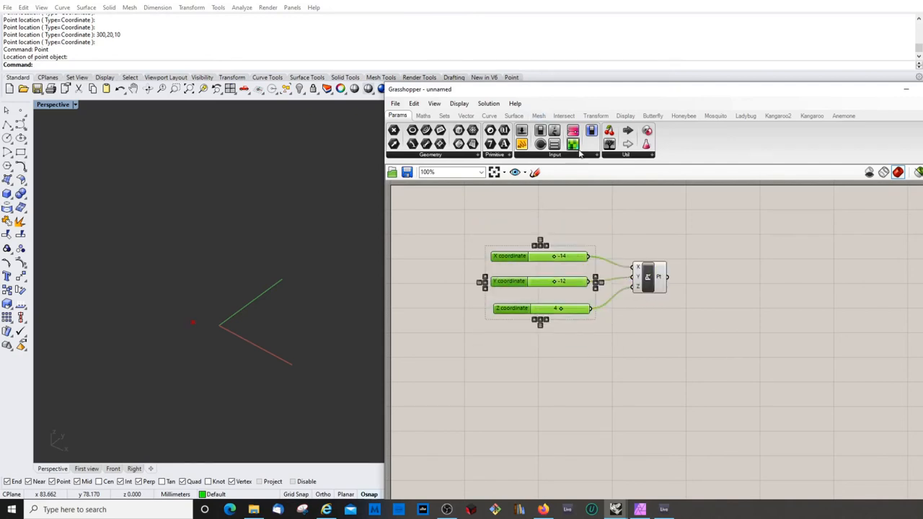
Add a Deconstruct Point component beside the constructed point.
left_click(466, 115)
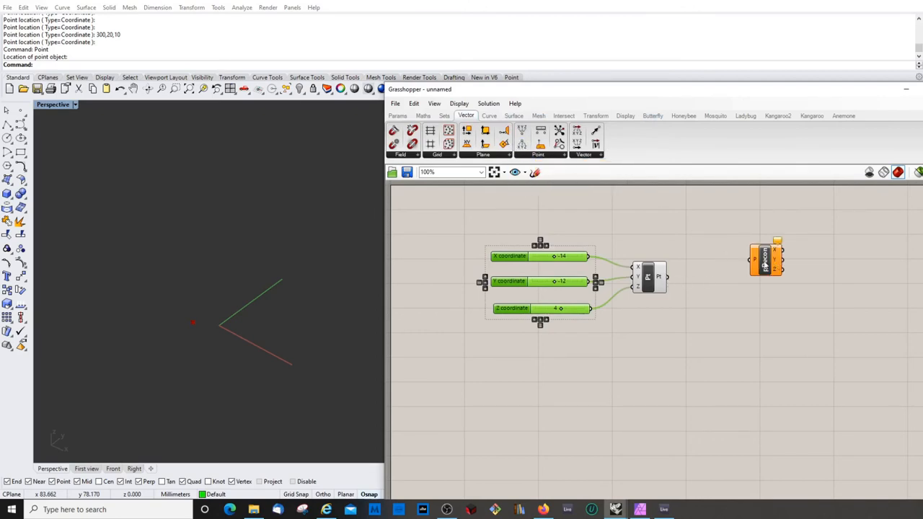
left_click_drag(765, 258, 714, 273)
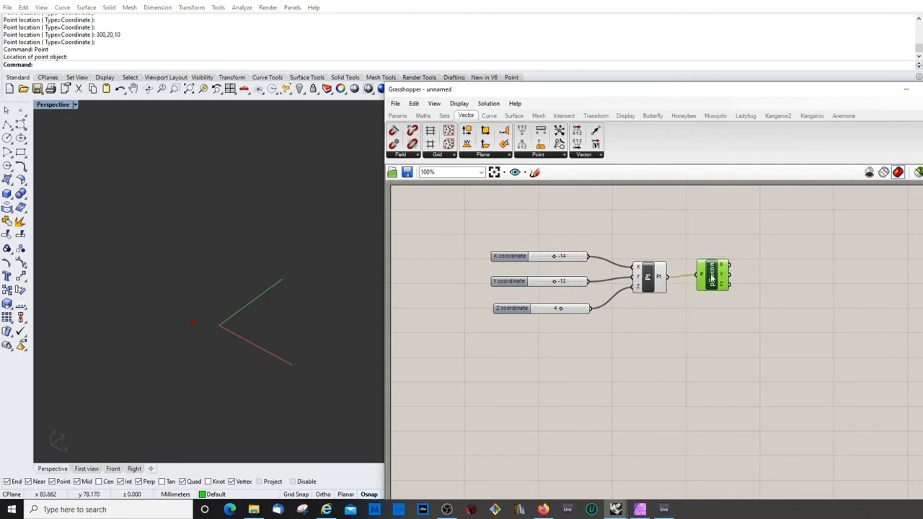
left_click(397, 115)
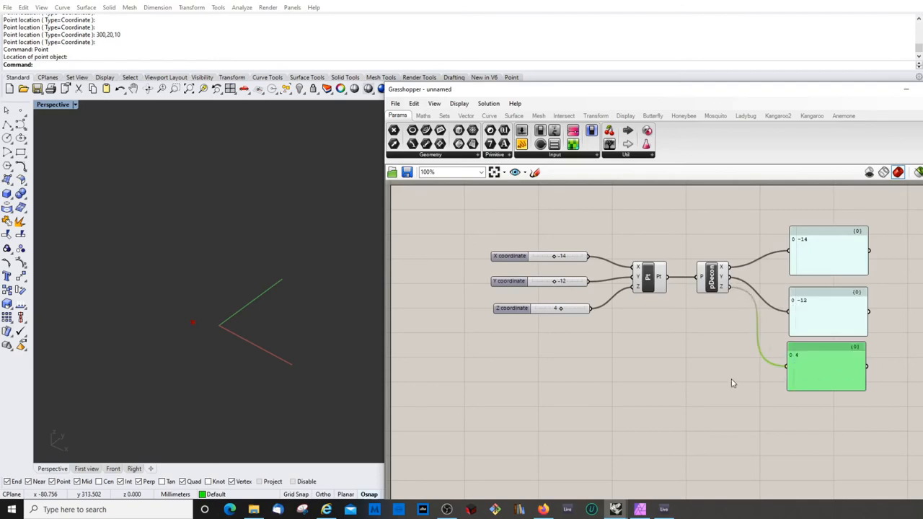
Drag the X and Y coordinate sliders so the panels show X 38, Y 13, Z 4.
left_click_drag(554, 256, 541, 256)
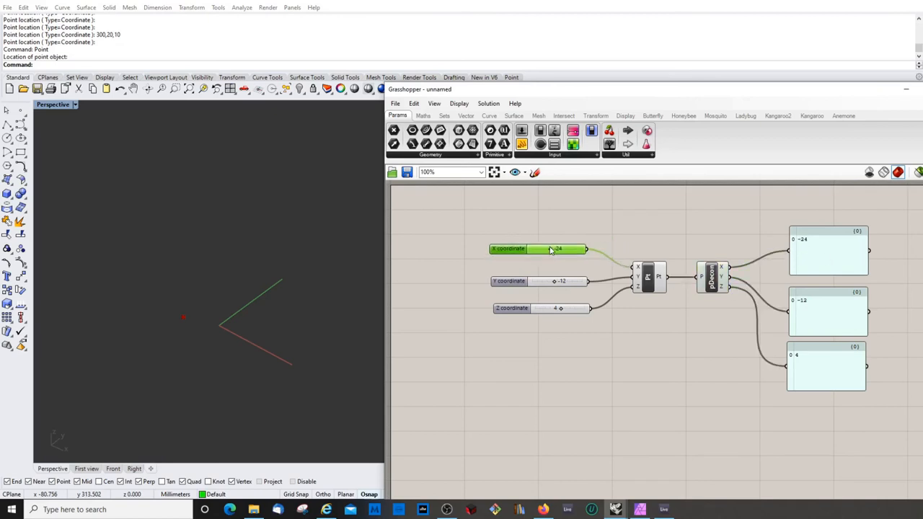
left_click_drag(548, 249, 581, 249)
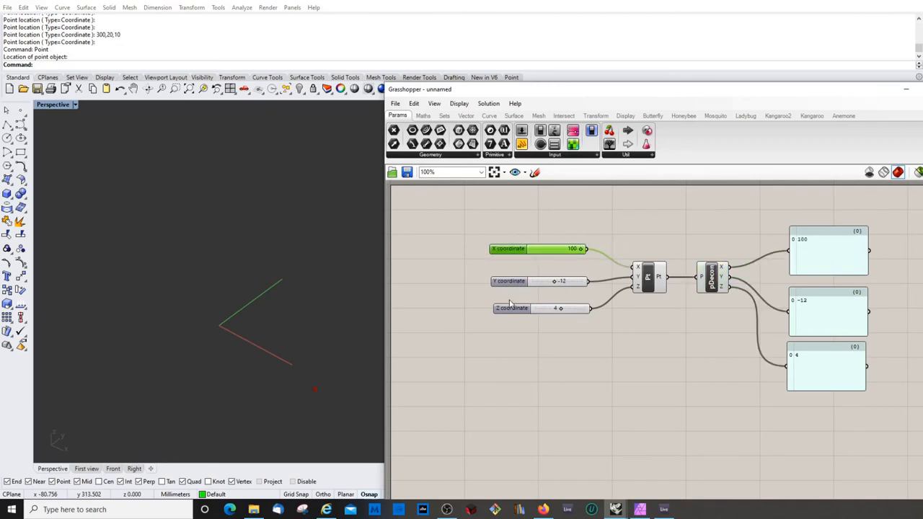
left_click_drag(562, 281, 505, 280)
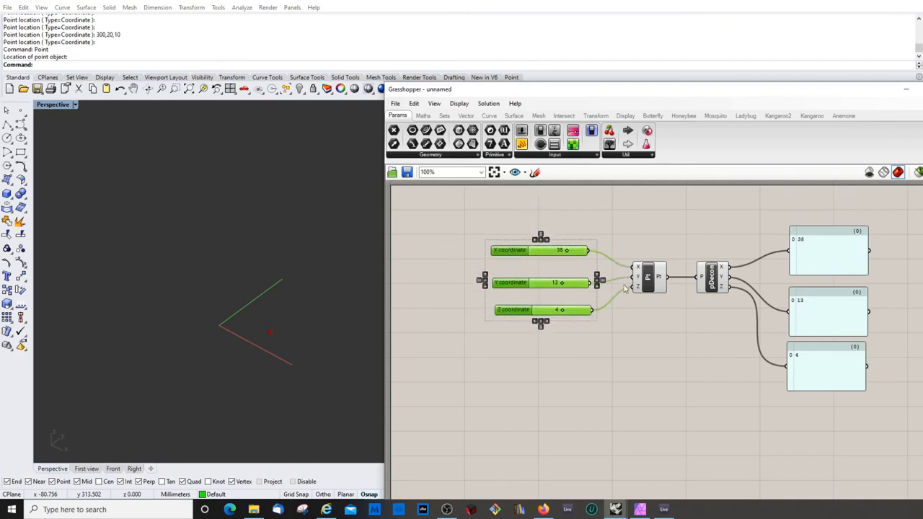
mouse_move(637, 332)
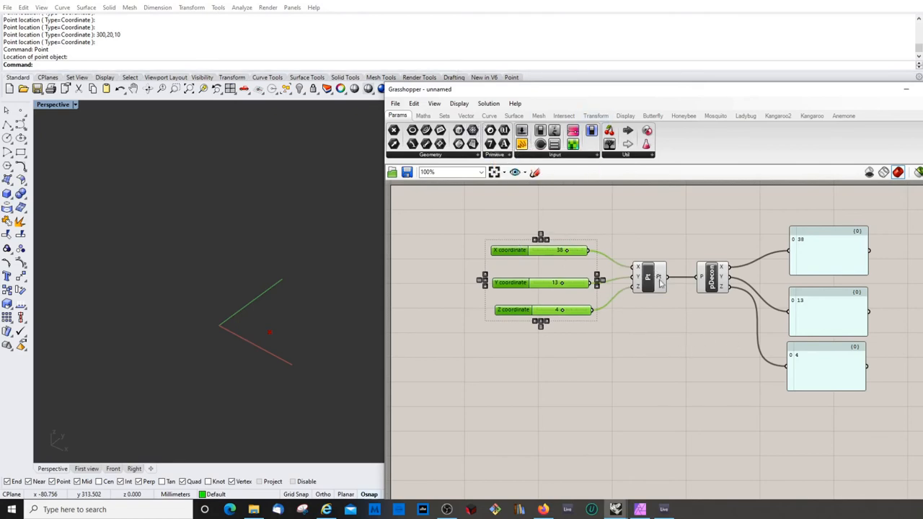
mouse_move(638, 270)
type("data")
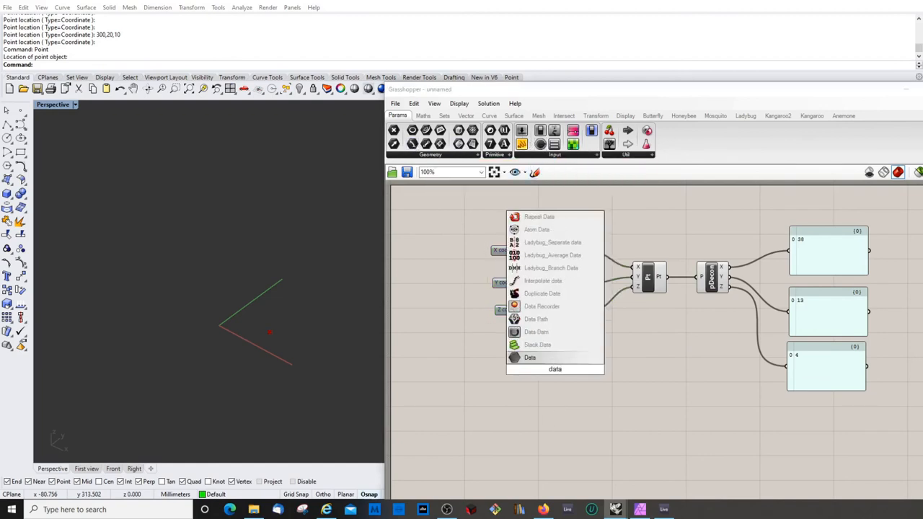
Add a generic Data parameter below the sliders and enter the values 200, 100 and 50.
left_click(530, 358)
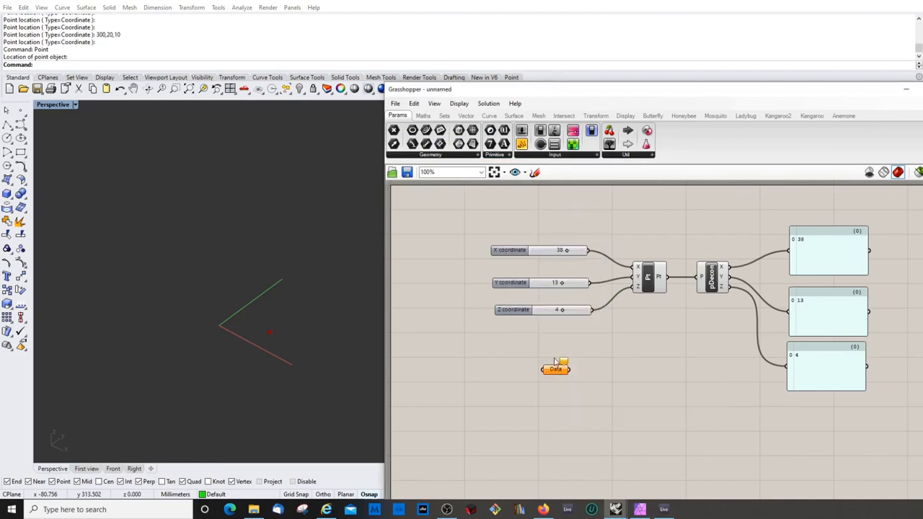
right_click(555, 368)
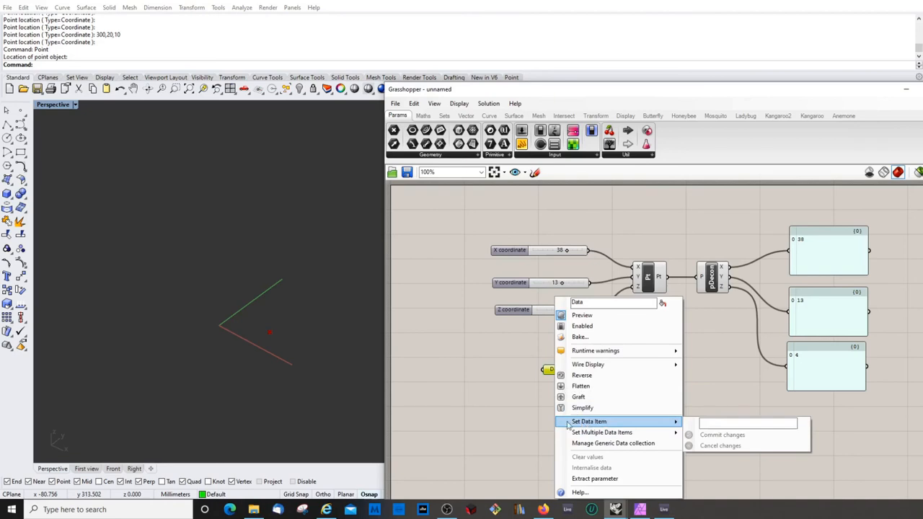
mouse_move(602, 432)
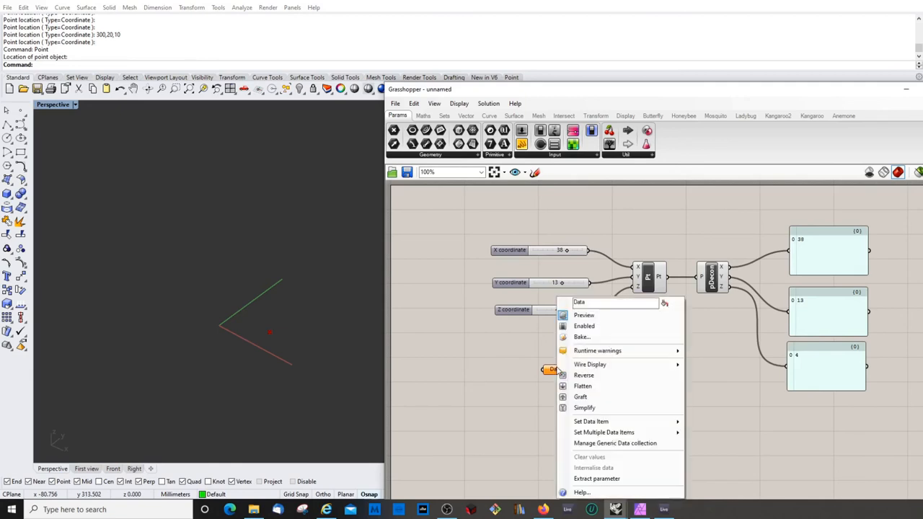
left_click(591, 421)
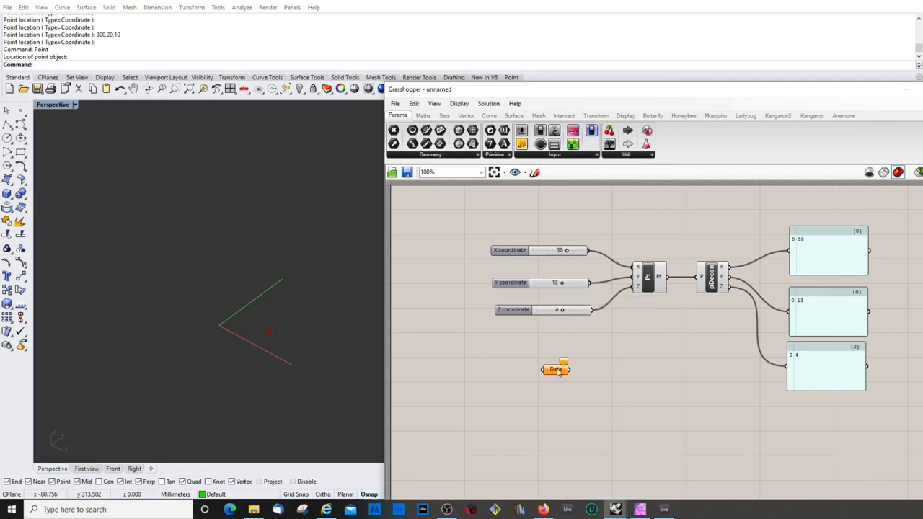
right_click(555, 370)
type("200")
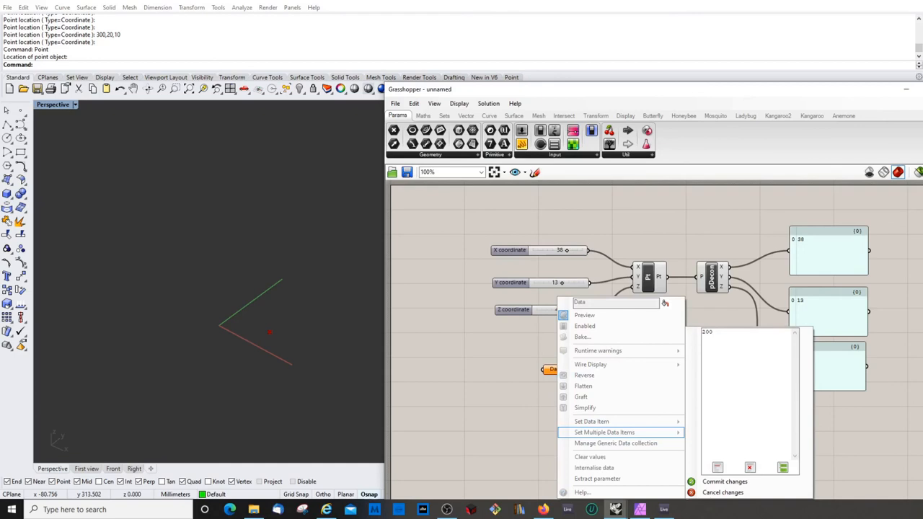
type("100")
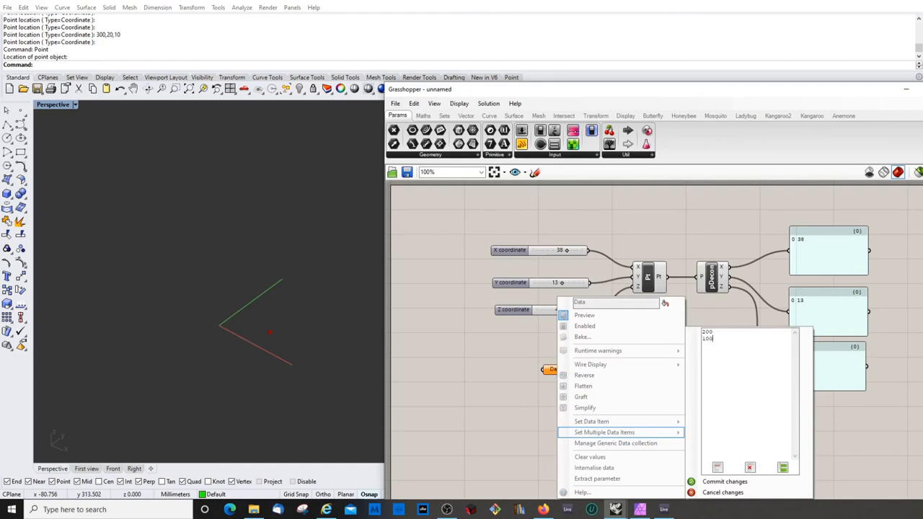
type("50")
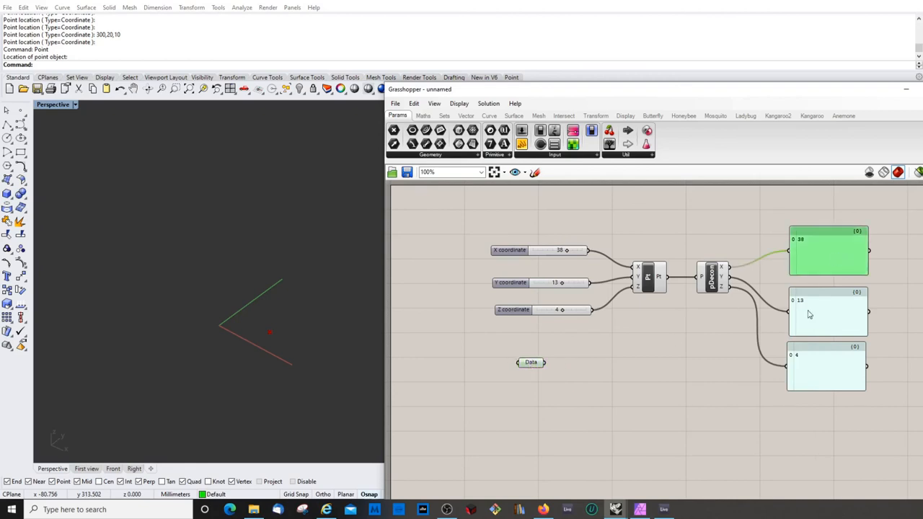
Move the Z panel lower and wire the Data list into Construct Point's Z input.
left_click_drag(826, 366, 730, 395)
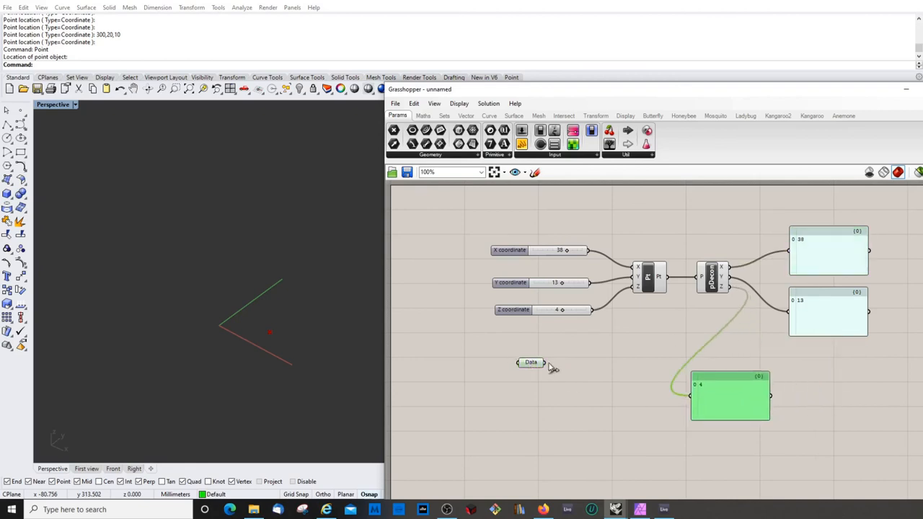
left_click_drag(543, 362, 691, 395)
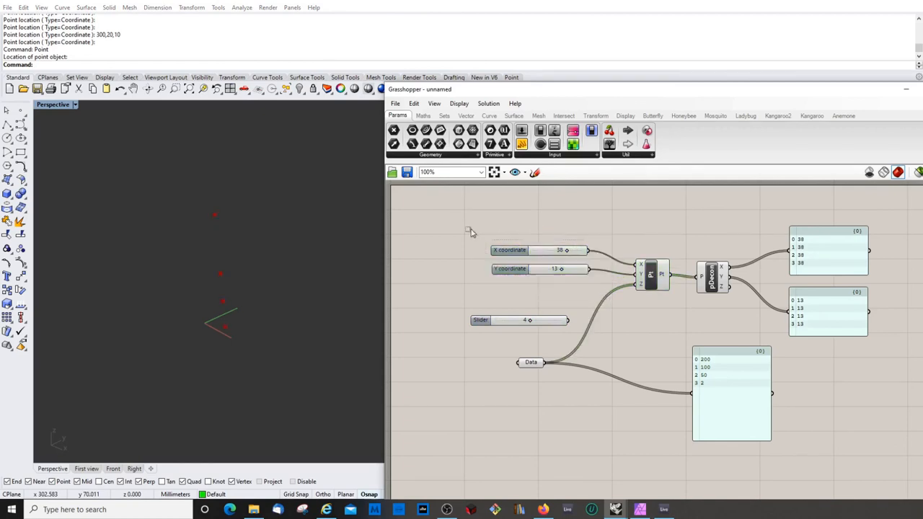
left_click(531, 362)
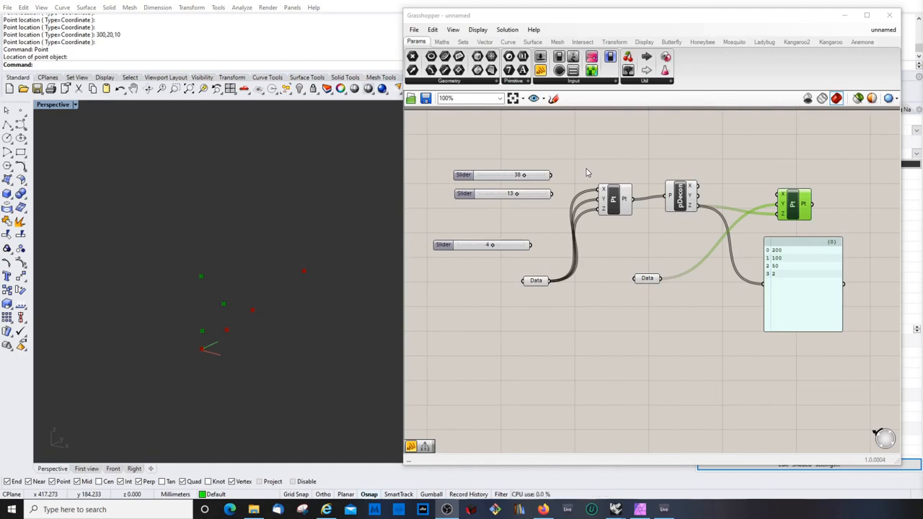
mouse_move(10, 124)
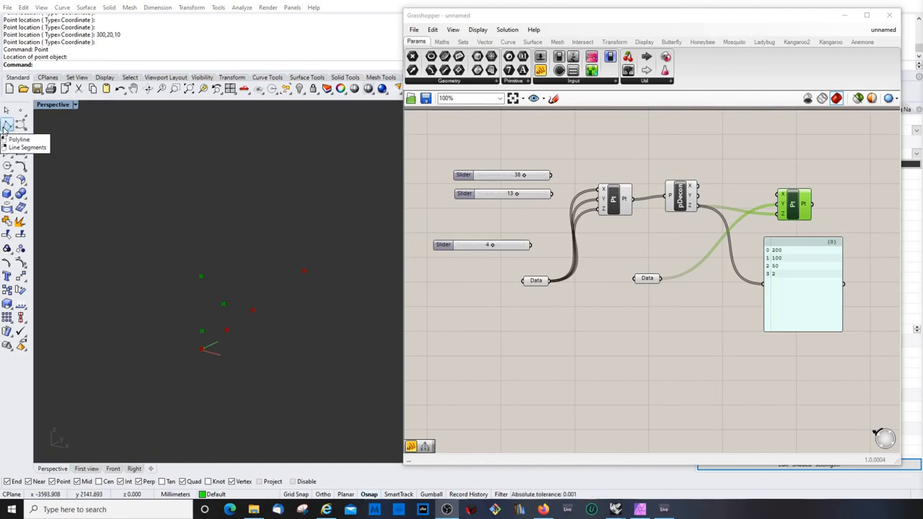
mouse_move(11, 123)
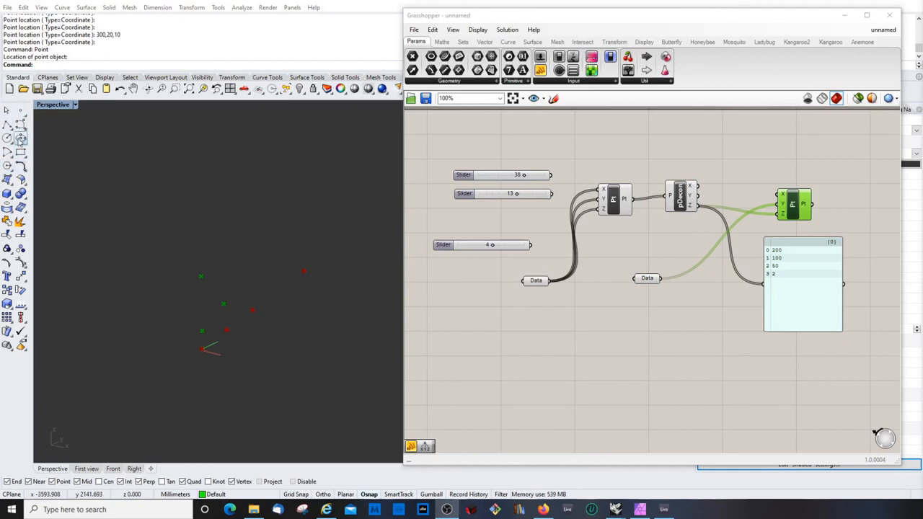
mouse_move(11, 128)
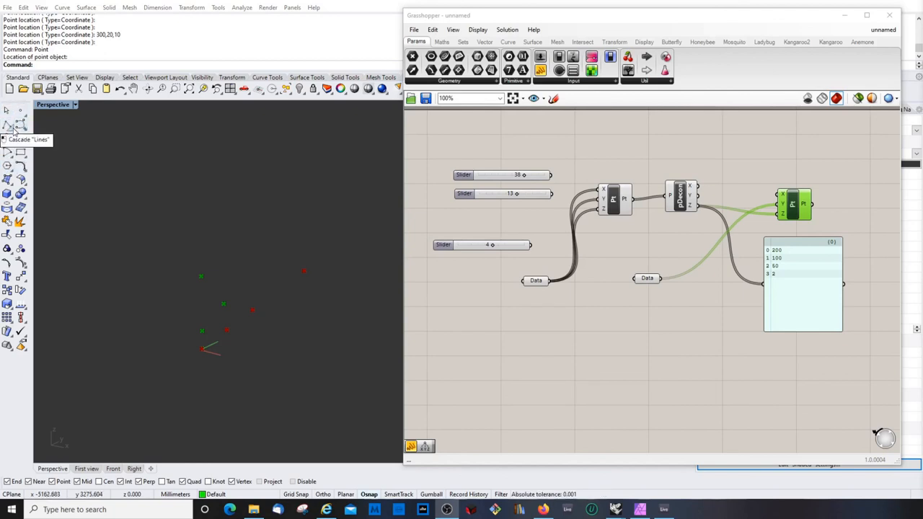